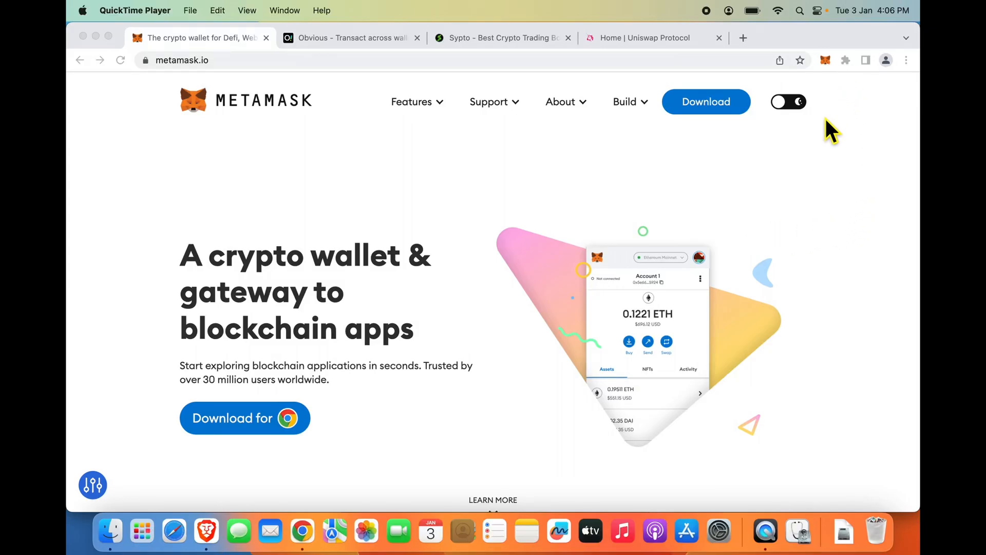
mouse_move(836, 112)
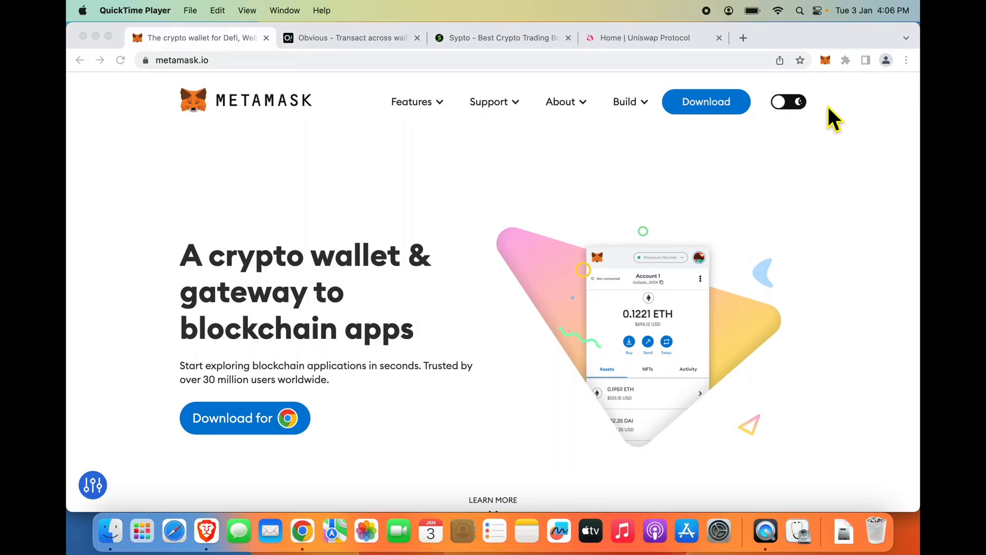
Open the MetaMask wallet popup showing Account 1 with 0 ETH on Ethereum Mainnet.
click(824, 59)
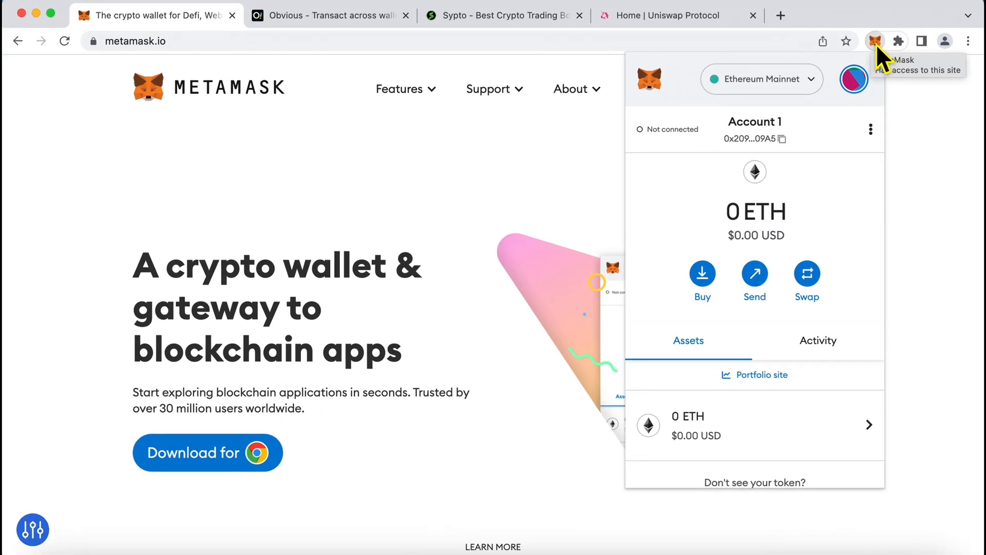
Create a new account named 'Hot Account', replacing the default 'Account 2', and make it active.
click(855, 79)
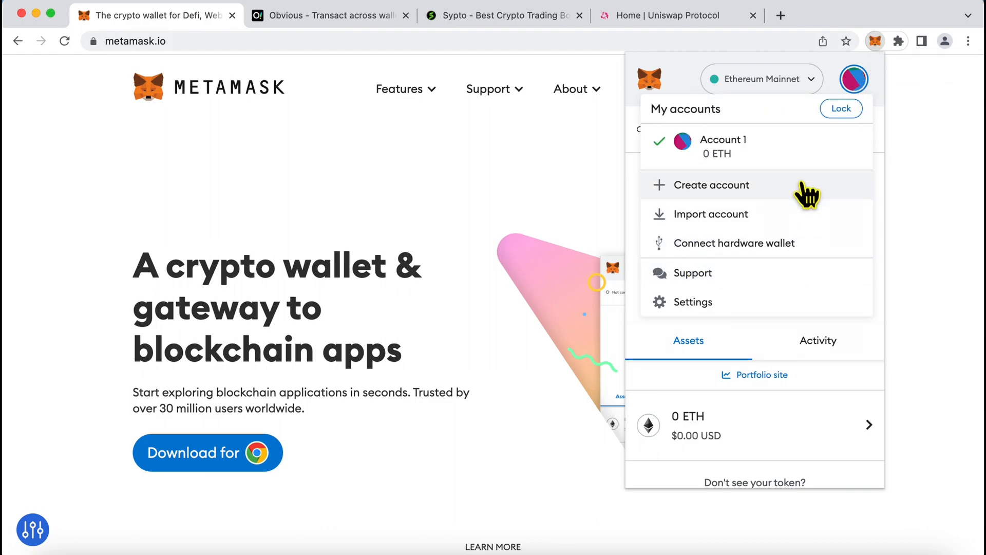
mouse_move(785, 53)
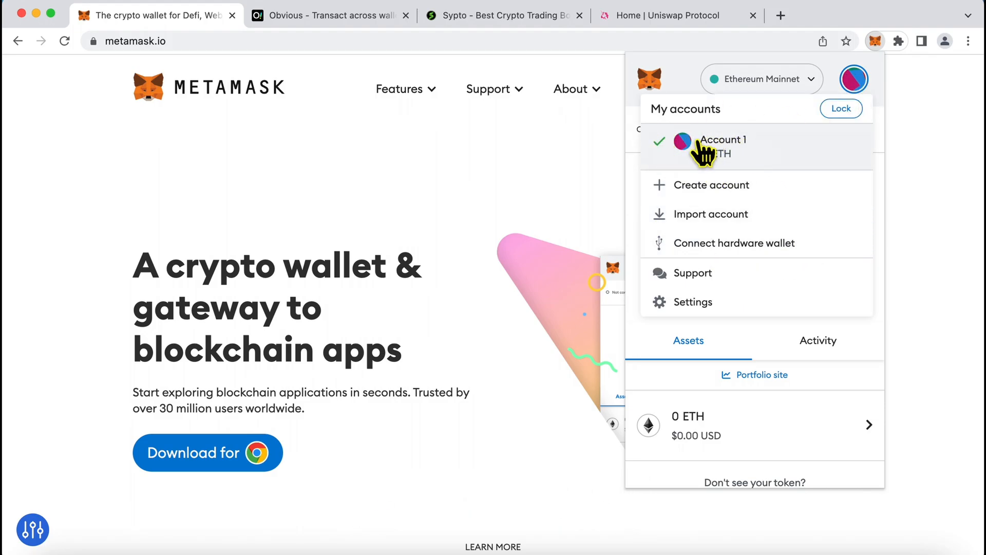
click(711, 185)
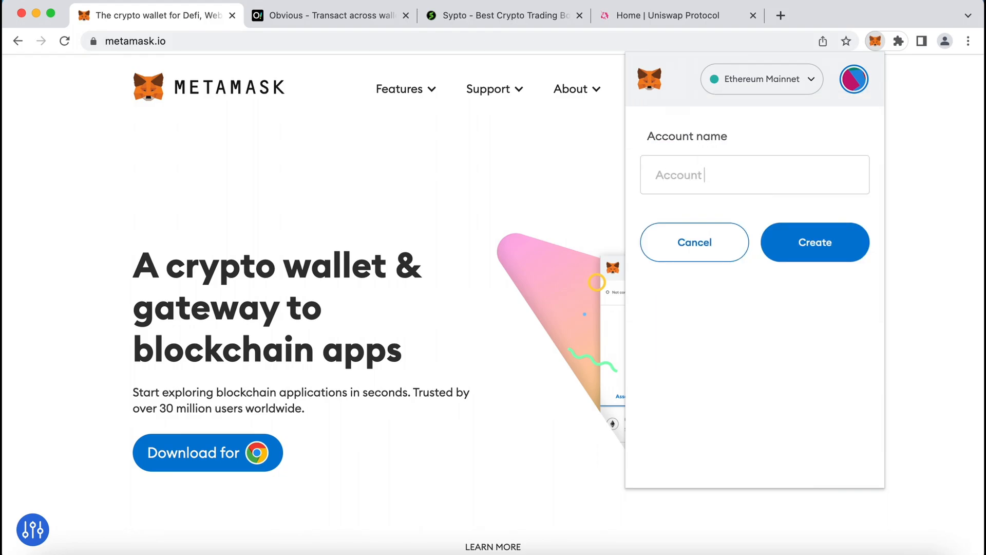
text(Account 2)
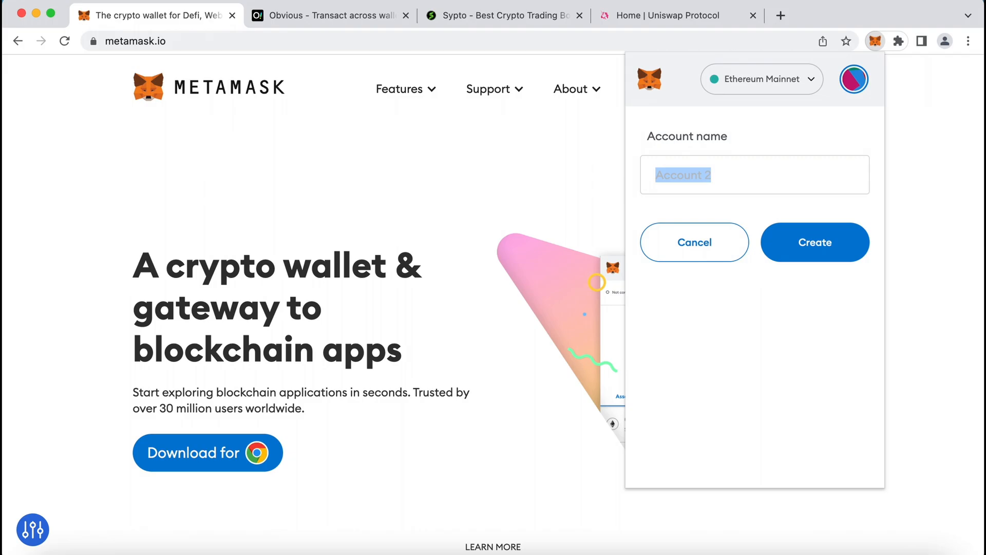
text(Hot Account)
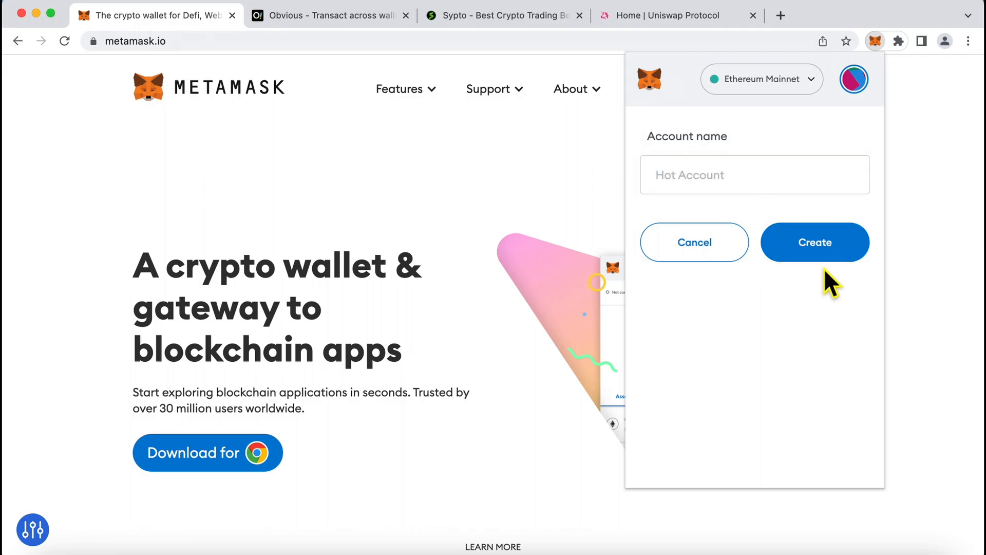
click(816, 241)
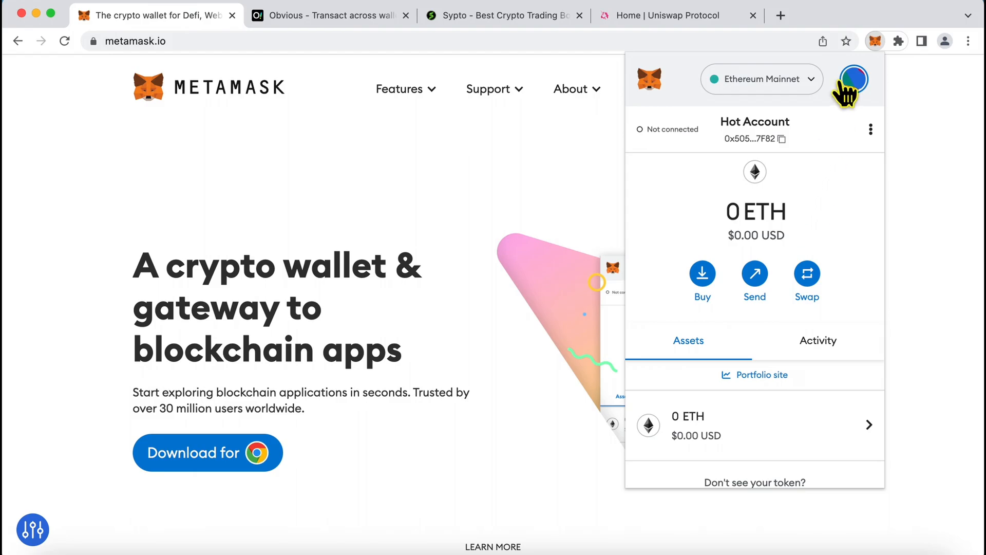
mouse_move(759, 383)
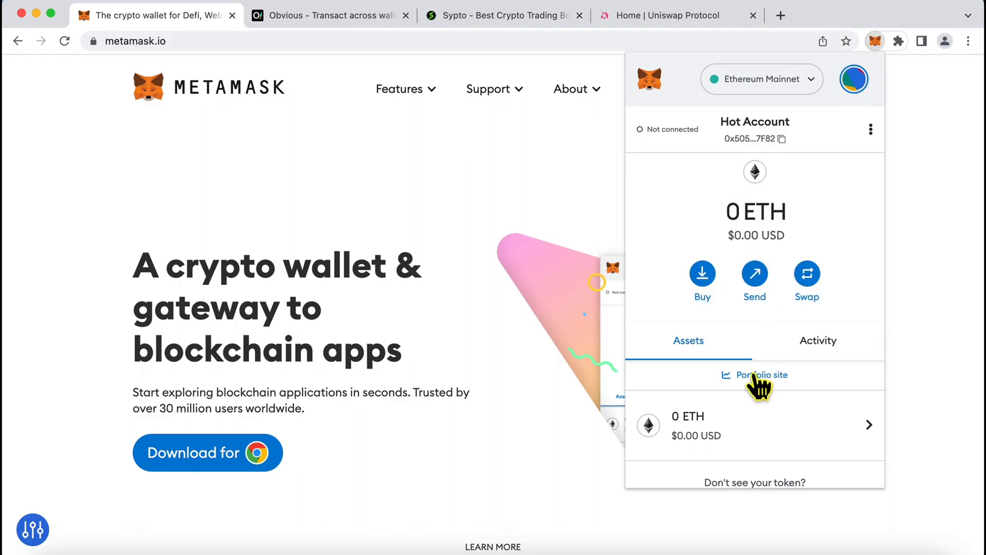
mouse_move(762, 149)
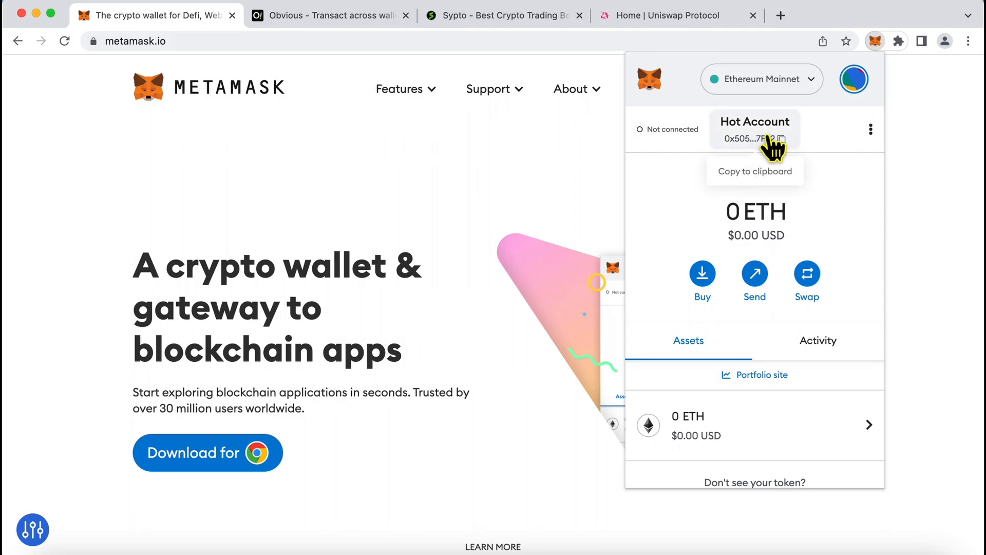
Show My accounts listing Account 1 and Hot Account, each with 0 ETH.
click(853, 79)
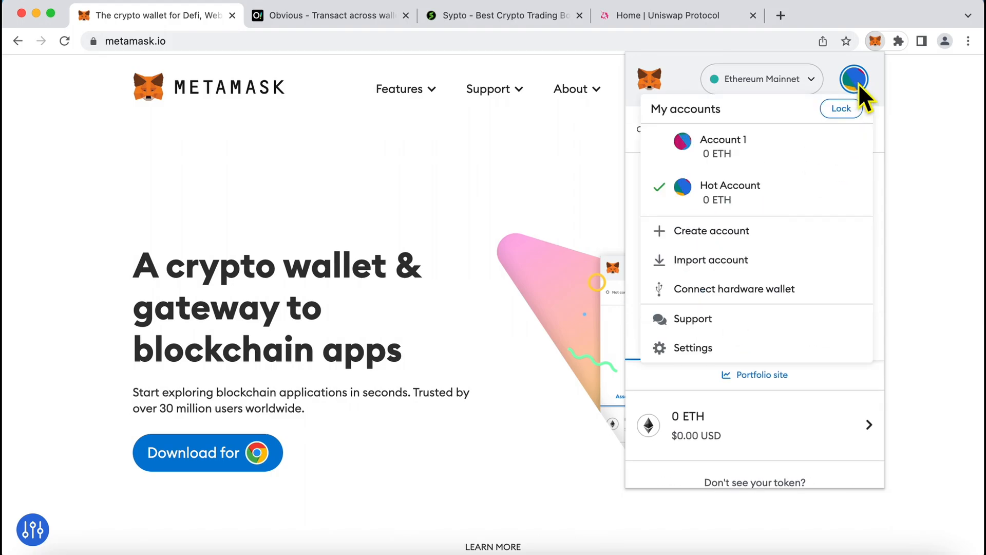
mouse_move(762, 124)
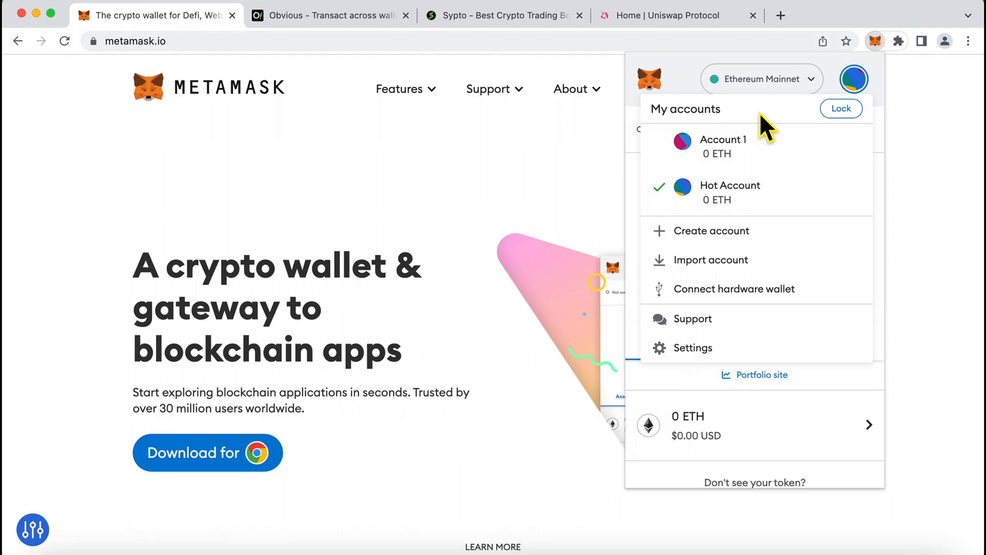
mouse_move(746, 192)
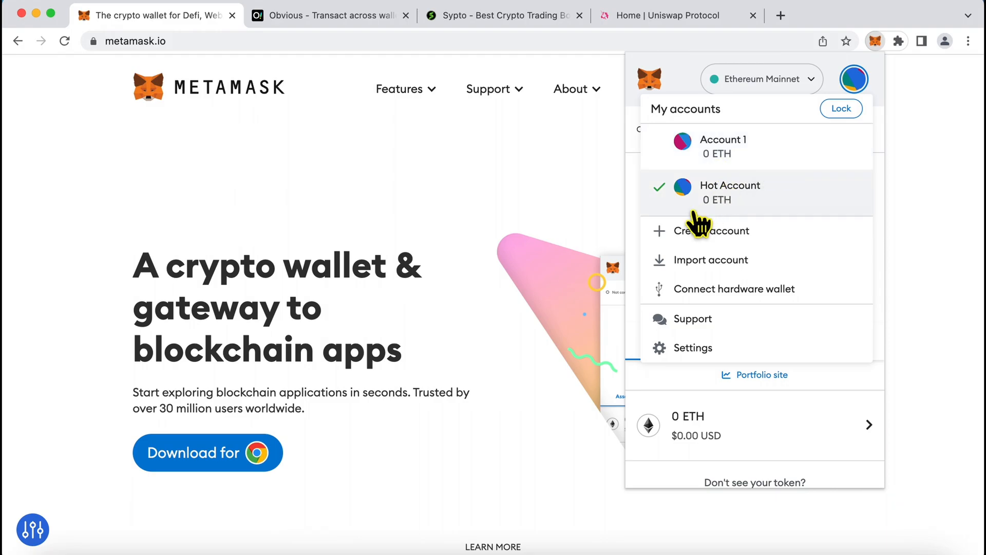
mouse_move(770, 211)
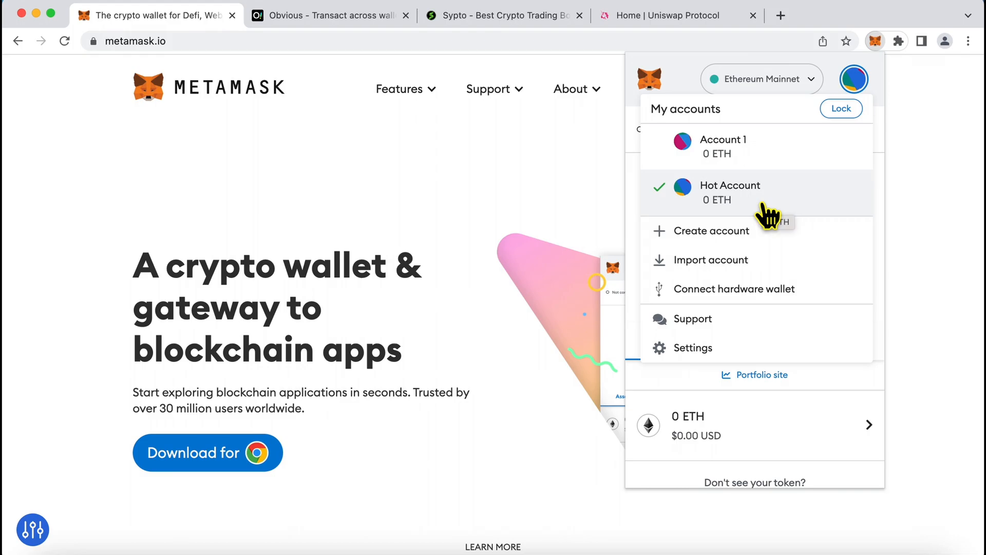
Create a third account named 'Exchange', review the account list, then close the wallet.
click(711, 230)
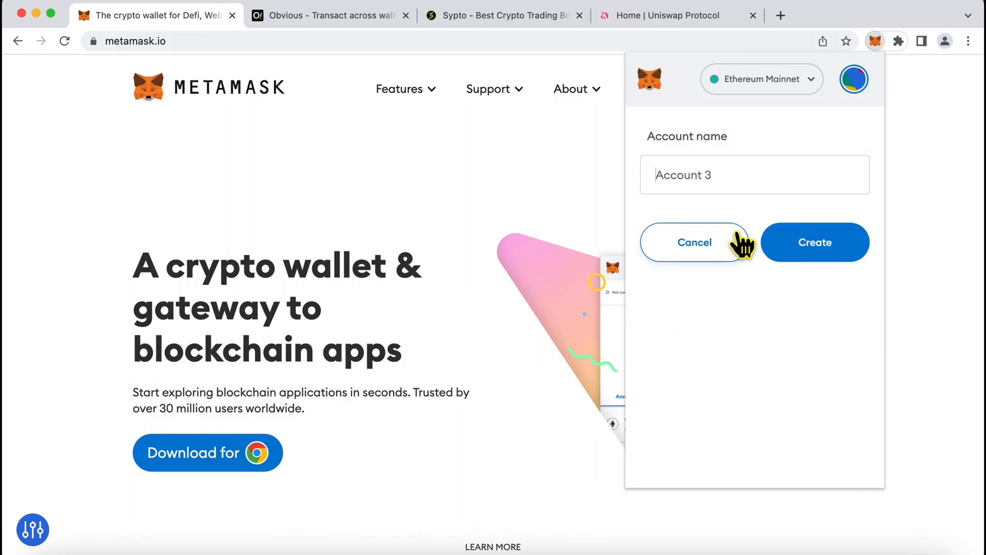
text(E)
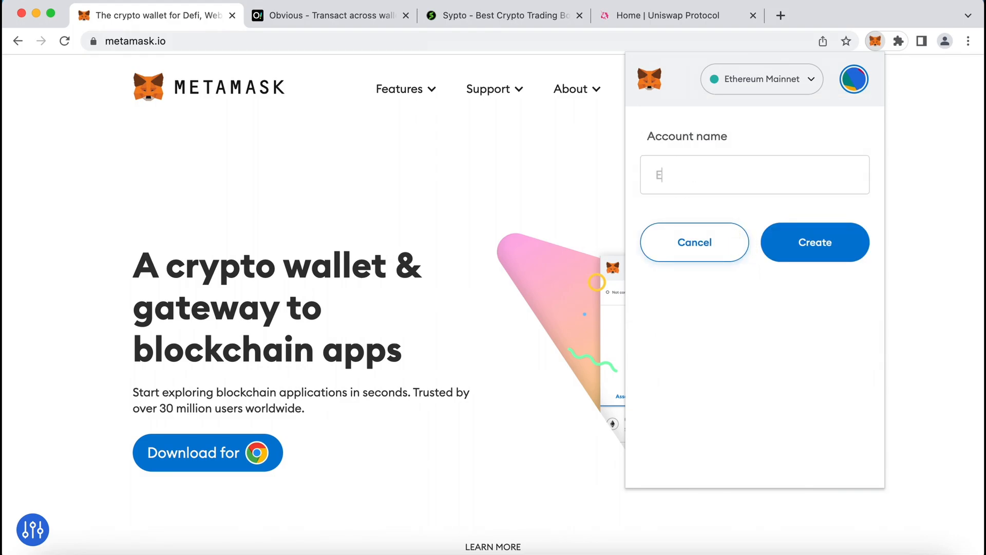
click(815, 241)
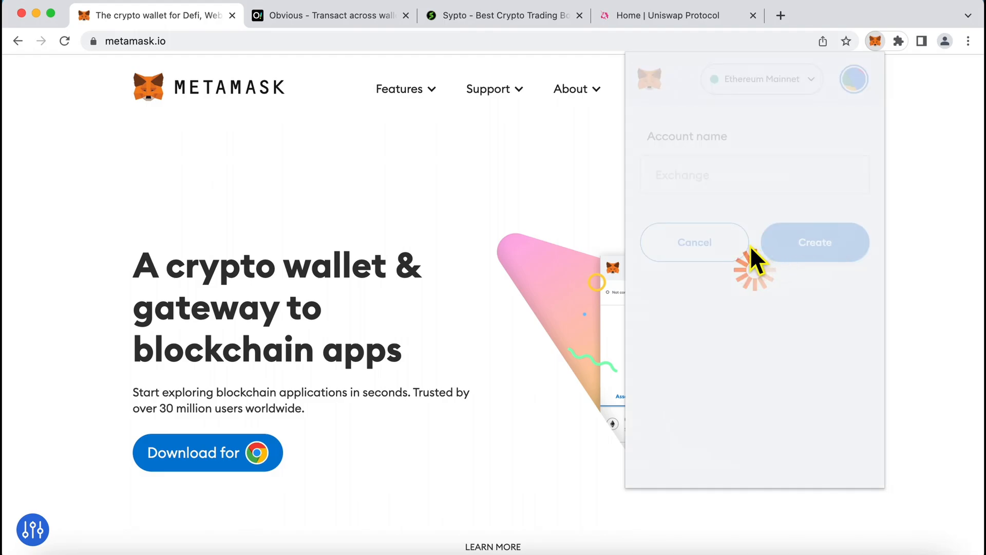
click(816, 241)
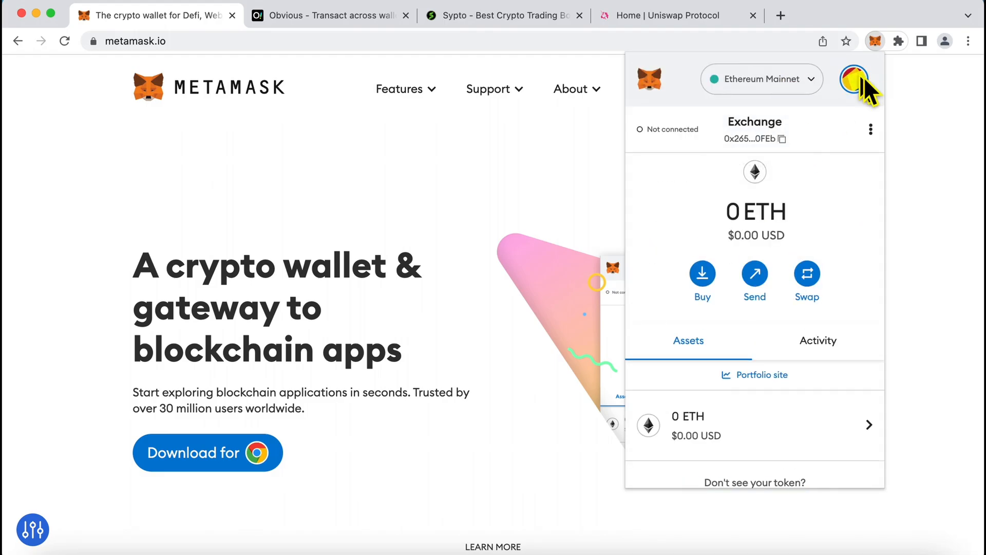
click(855, 78)
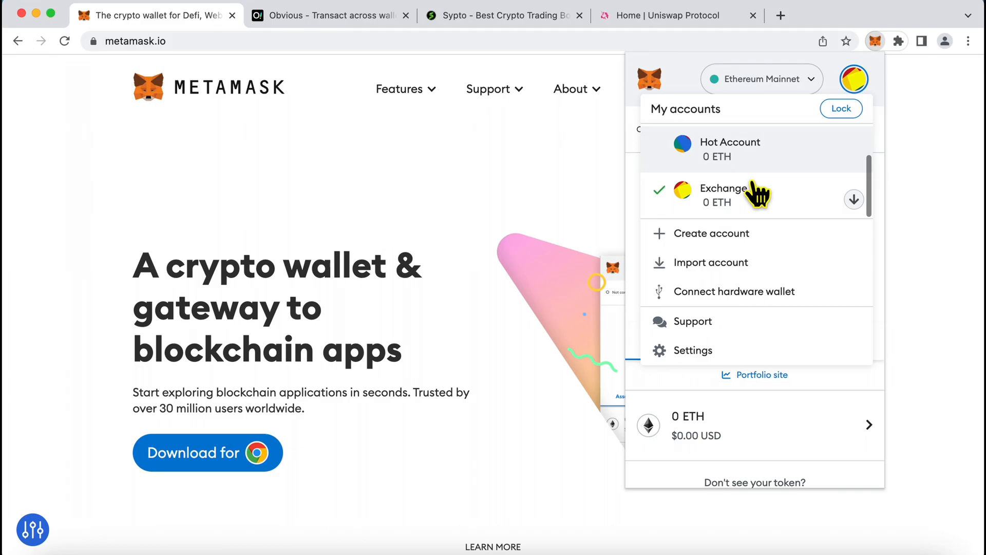
mouse_move(726, 217)
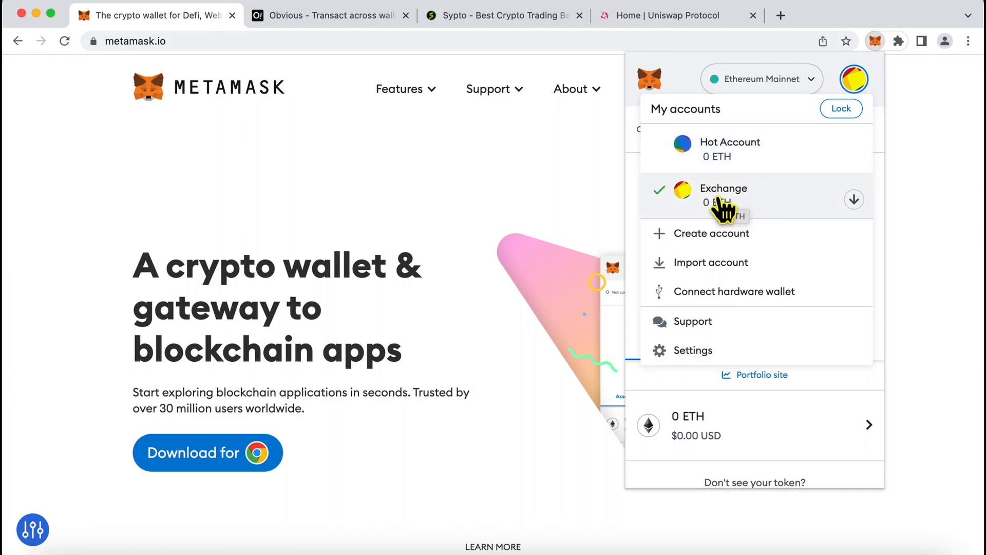
click(876, 41)
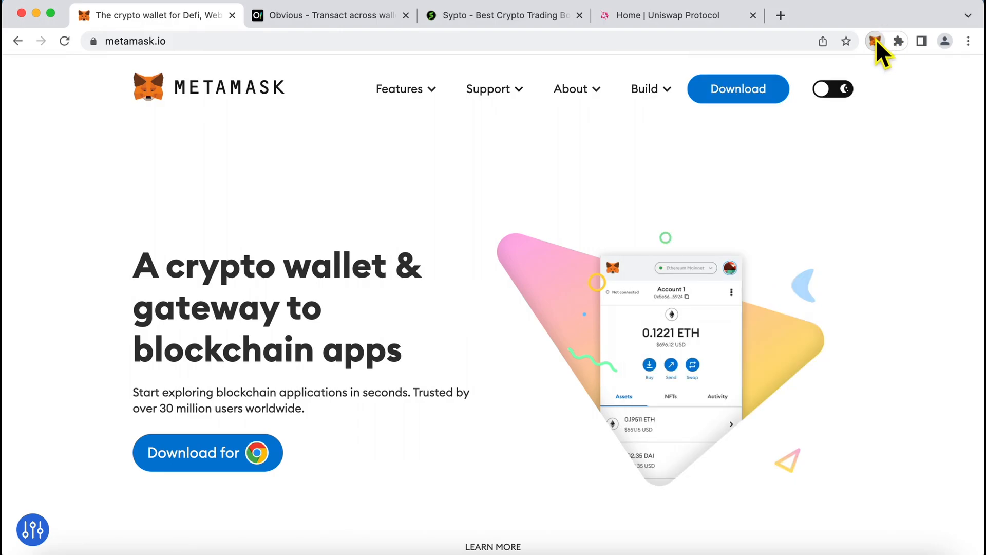
Reopen the wallet on the Exchange account and show My accounts with Hot Account listed.
click(876, 41)
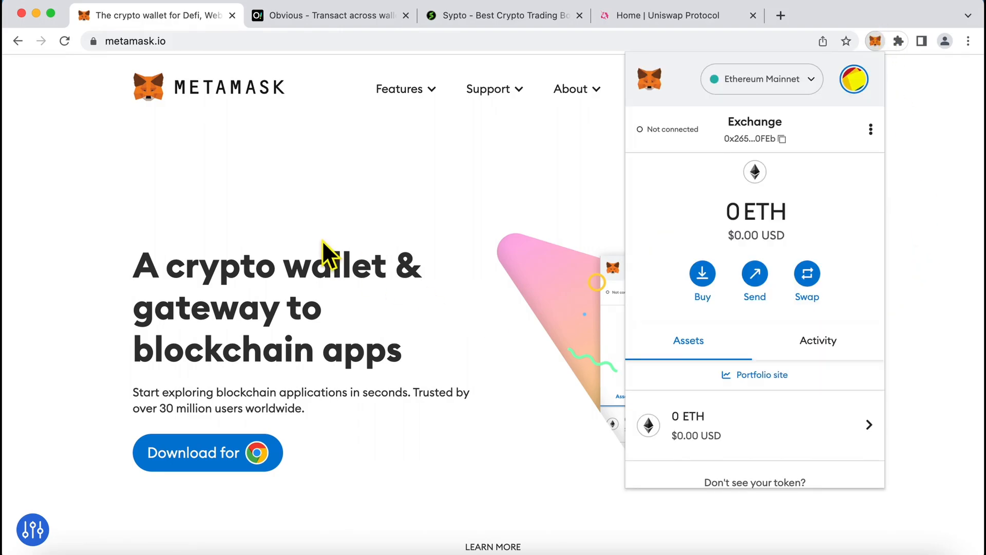
mouse_move(913, 154)
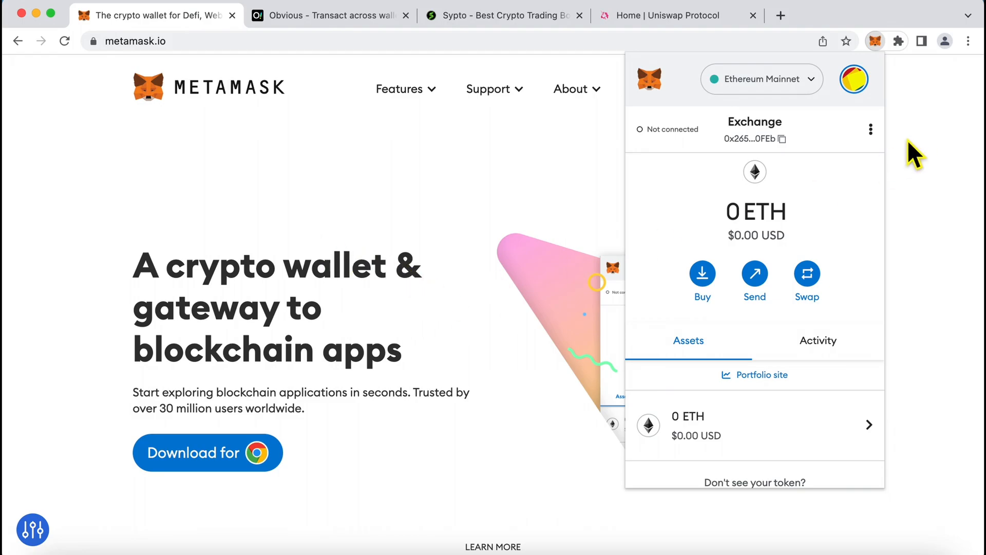
click(853, 79)
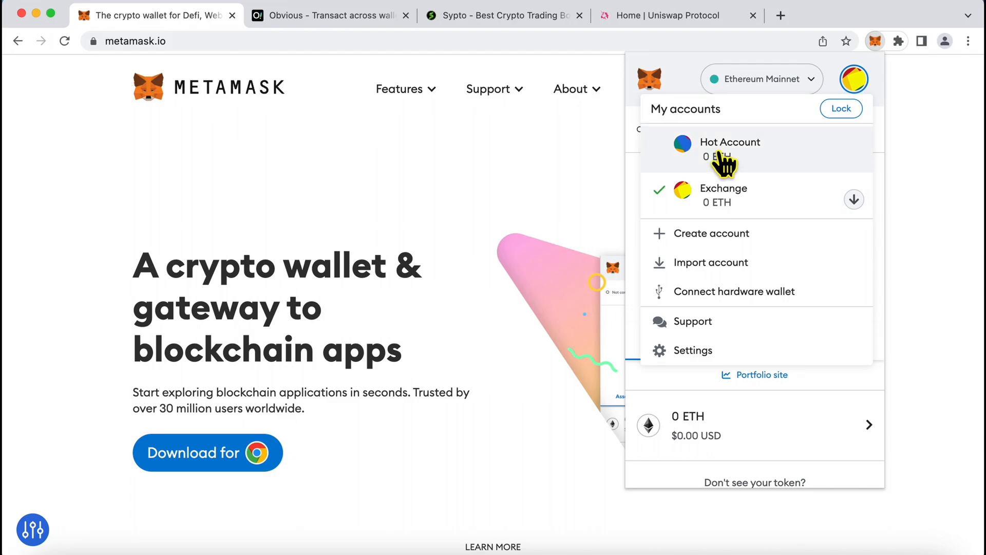
mouse_move(742, 169)
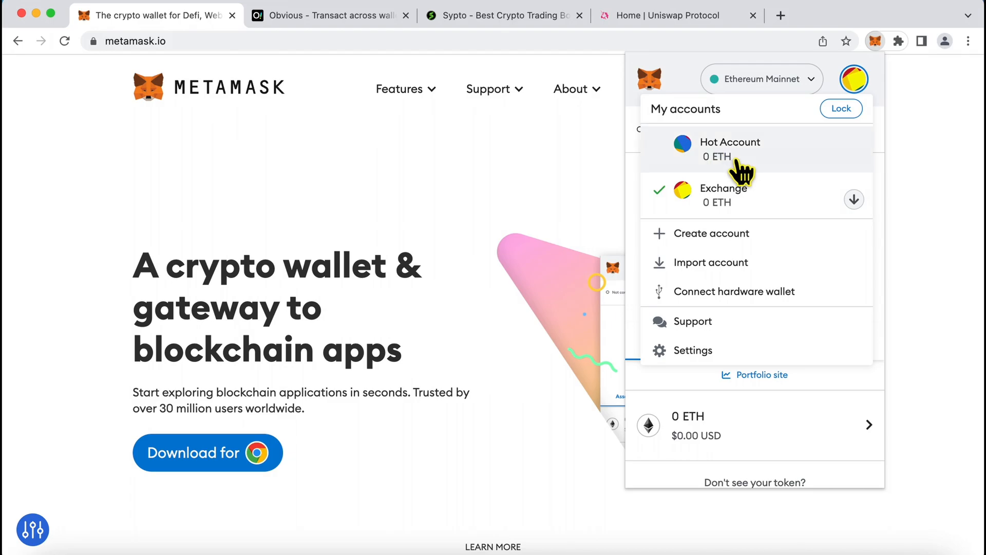
mouse_move(854, 200)
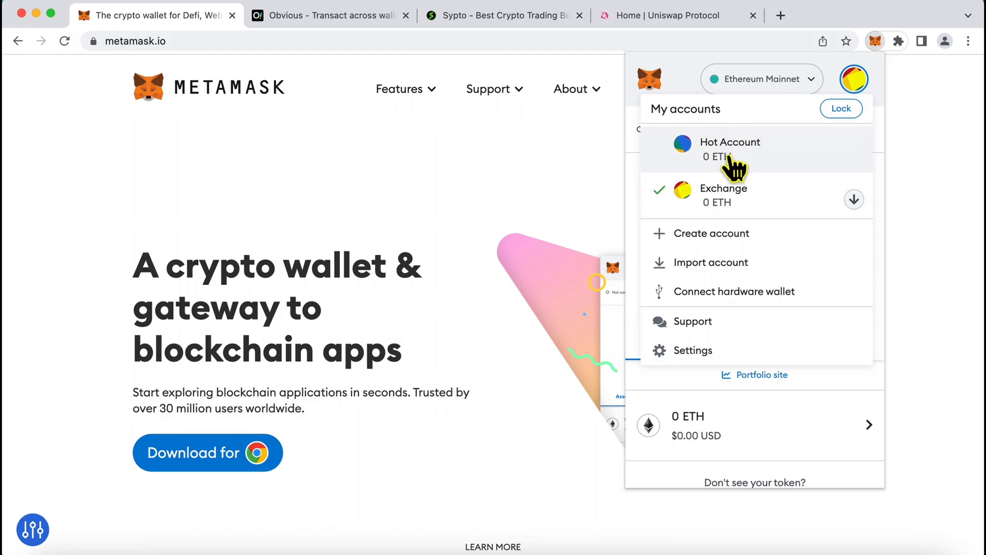
mouse_move(746, 201)
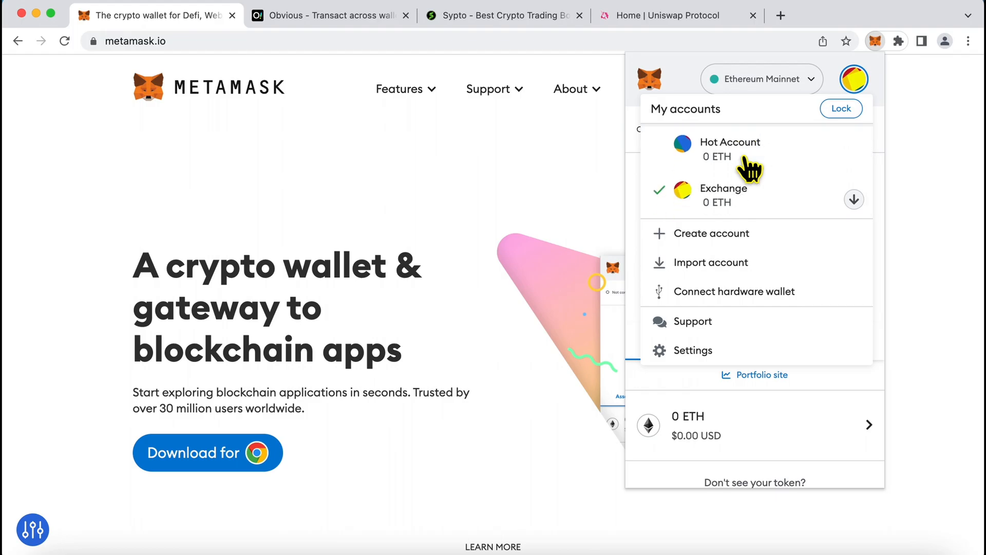
mouse_move(709, 214)
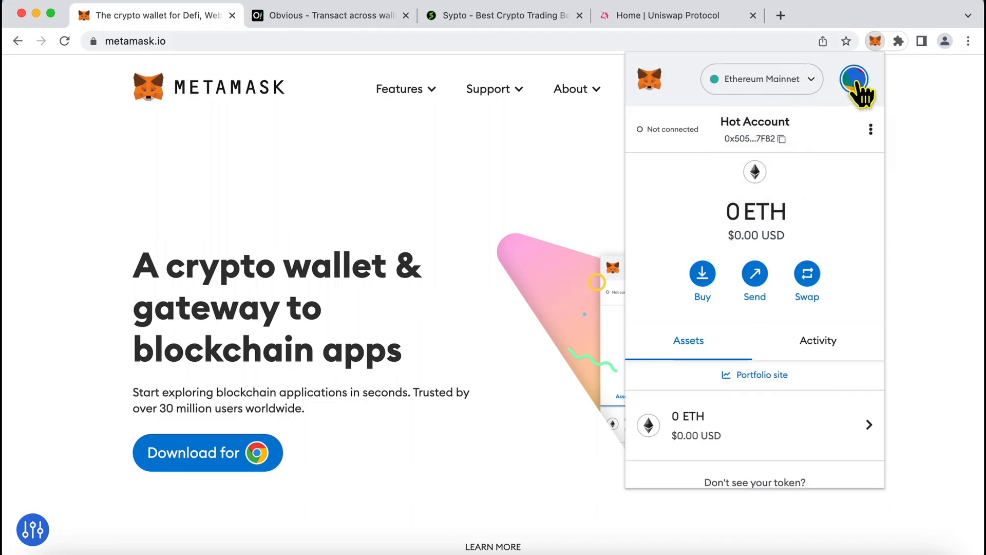
Copy Account 1's address, switch the network to Polygon Mainnet (0 MATIC), and show the accounts.
click(853, 78)
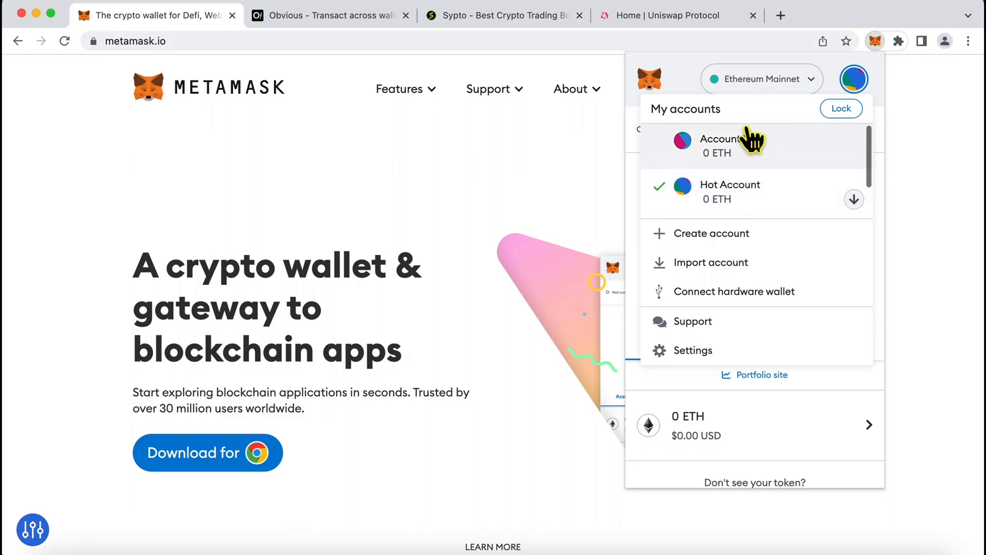
click(721, 146)
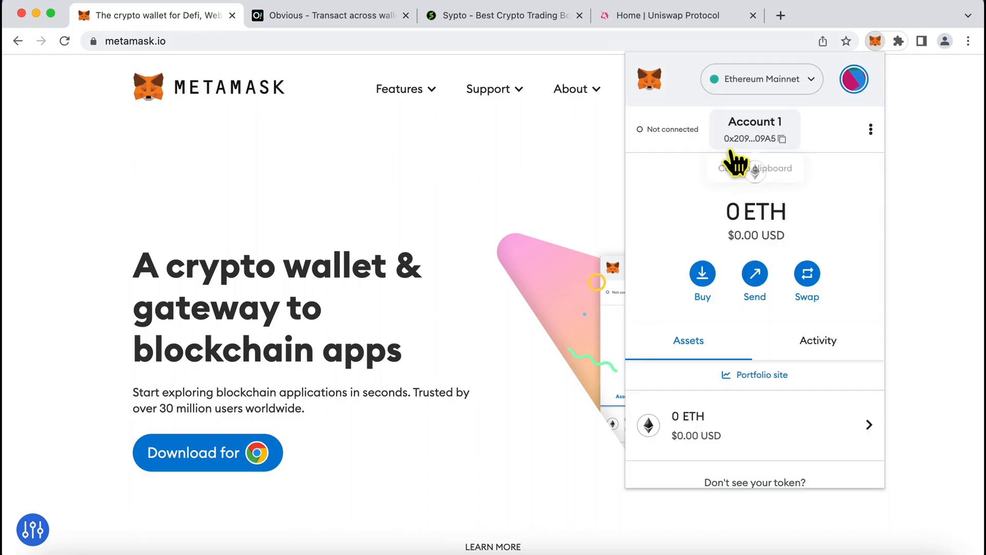
mouse_move(804, 259)
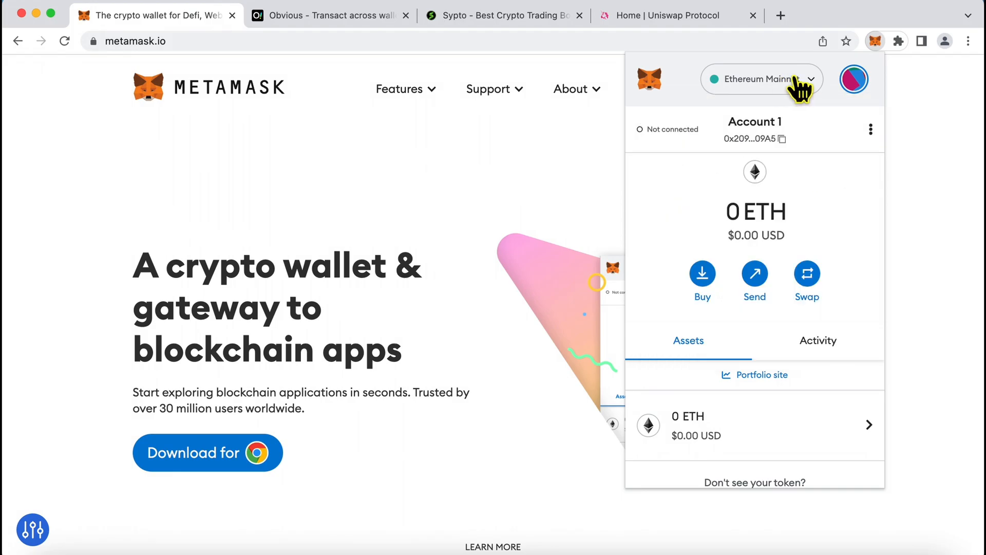
click(761, 79)
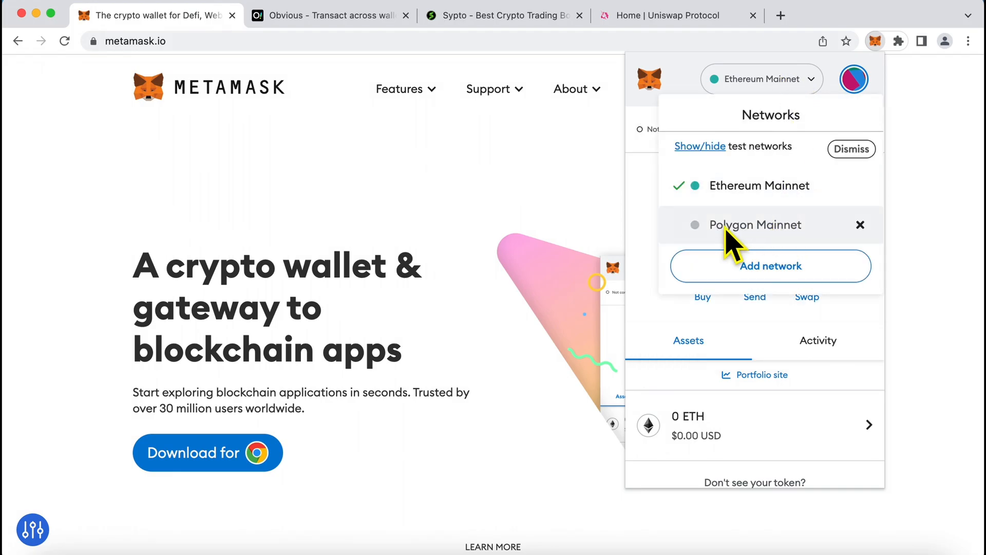
click(756, 224)
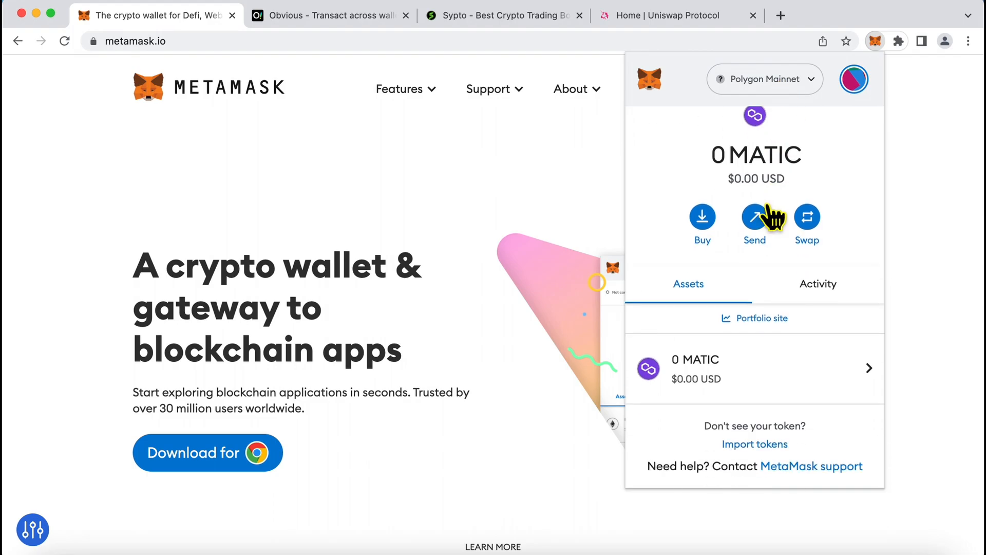
mouse_move(851, 85)
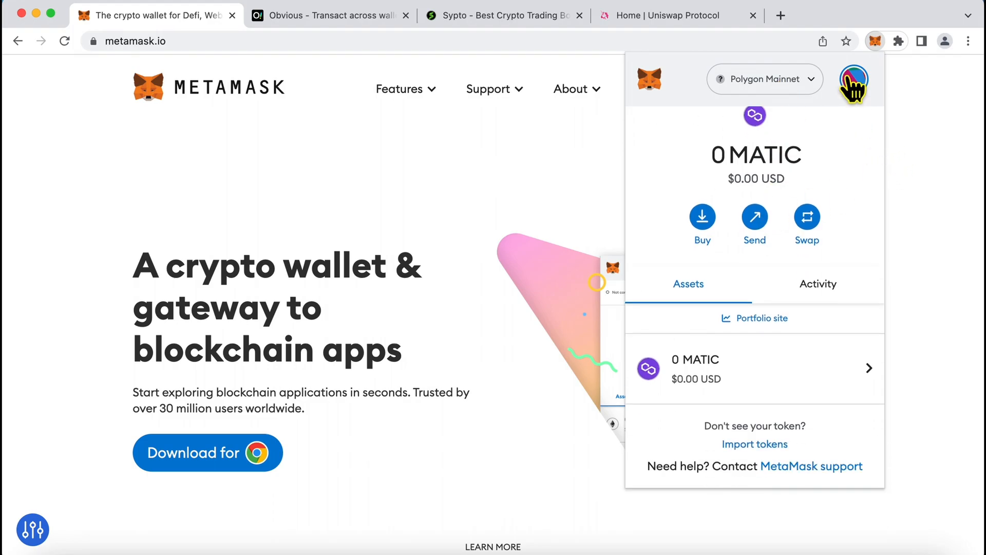
click(853, 78)
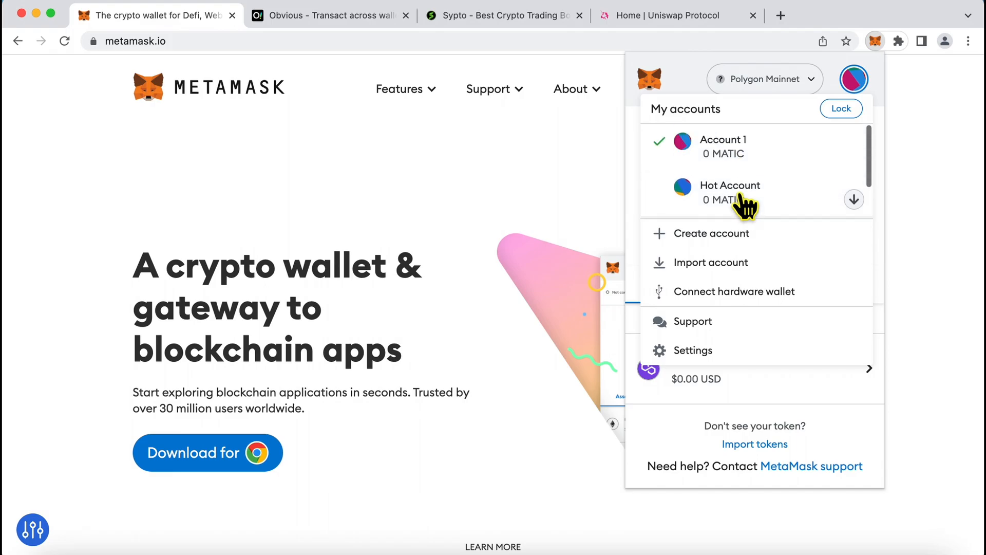
mouse_move(750, 149)
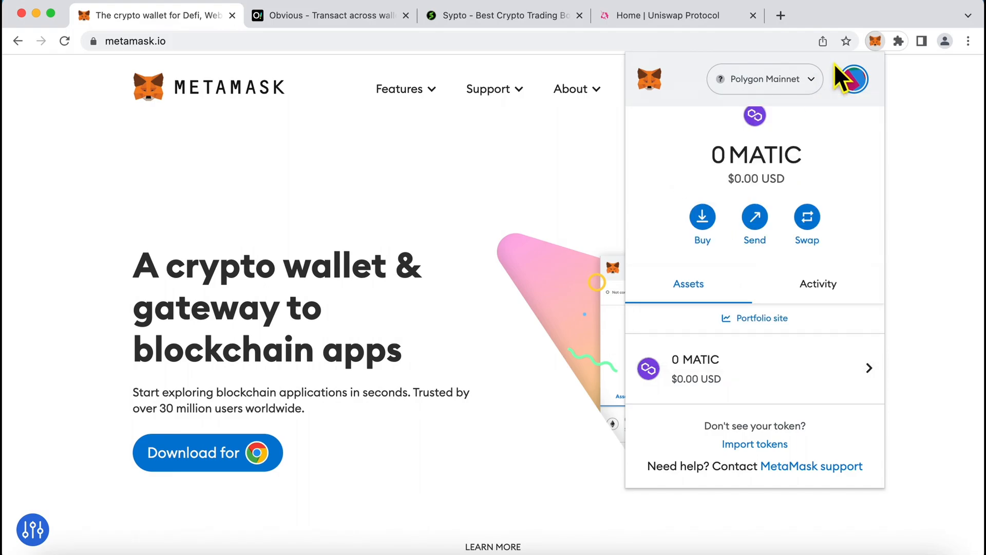
mouse_move(850, 195)
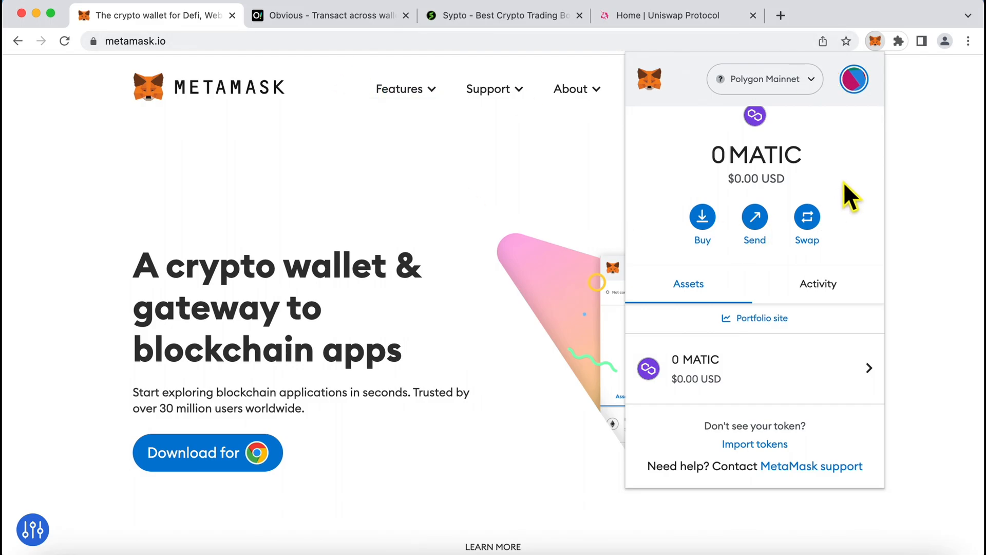
Get a swap quote for 10000 MATIC to USDT (about 7757.73, insufficient MATIC), then move to Obvious.
click(808, 216)
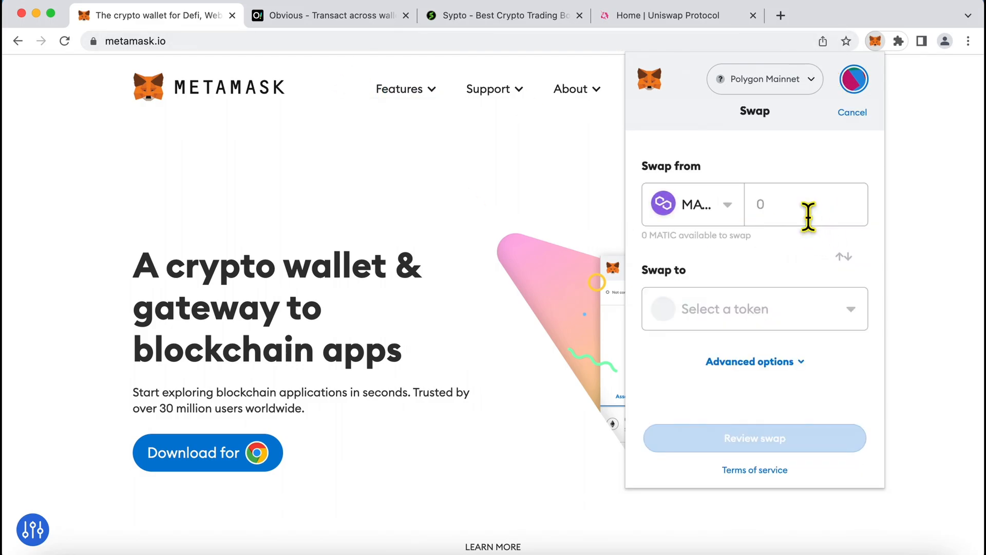
text(10000)
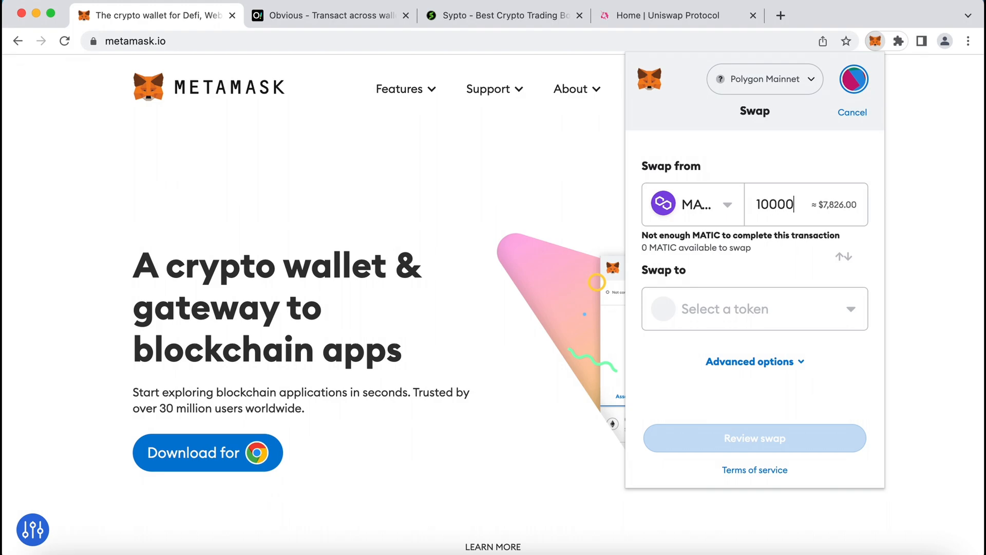
click(754, 308)
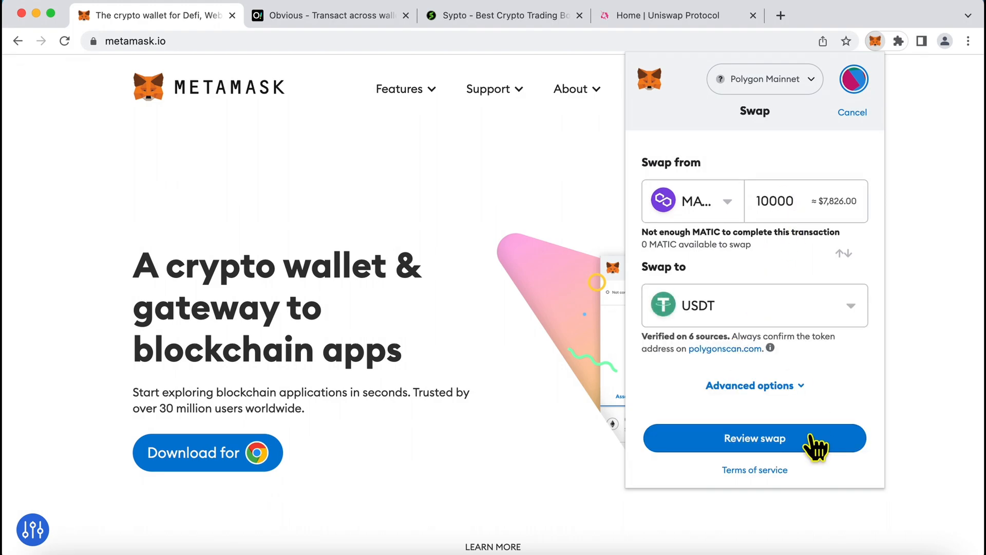
click(754, 438)
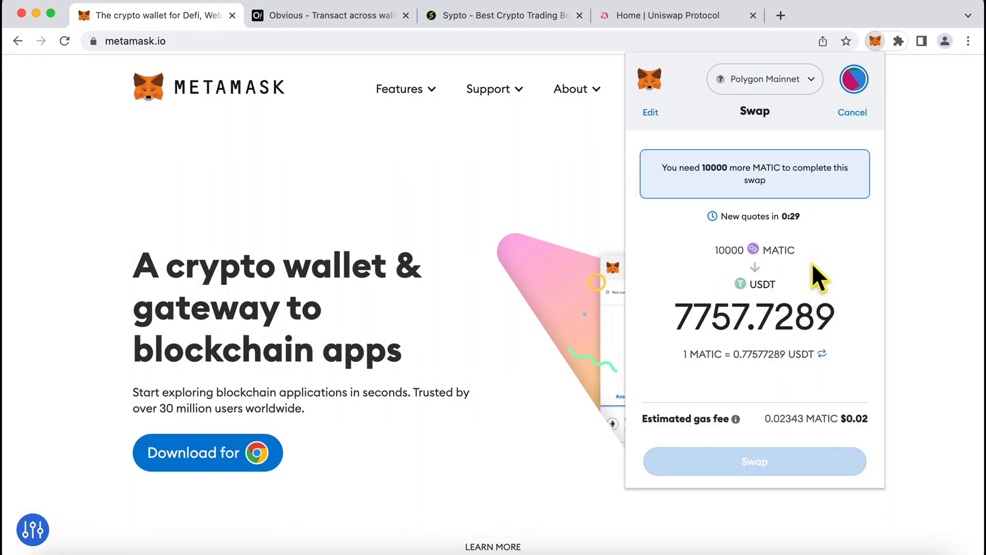
mouse_move(783, 405)
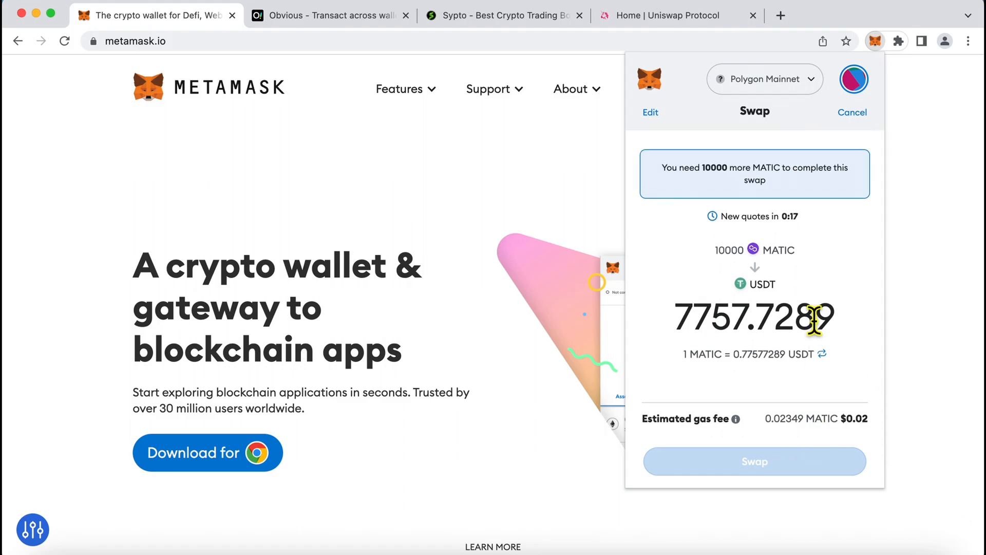
scroll(down, 3)
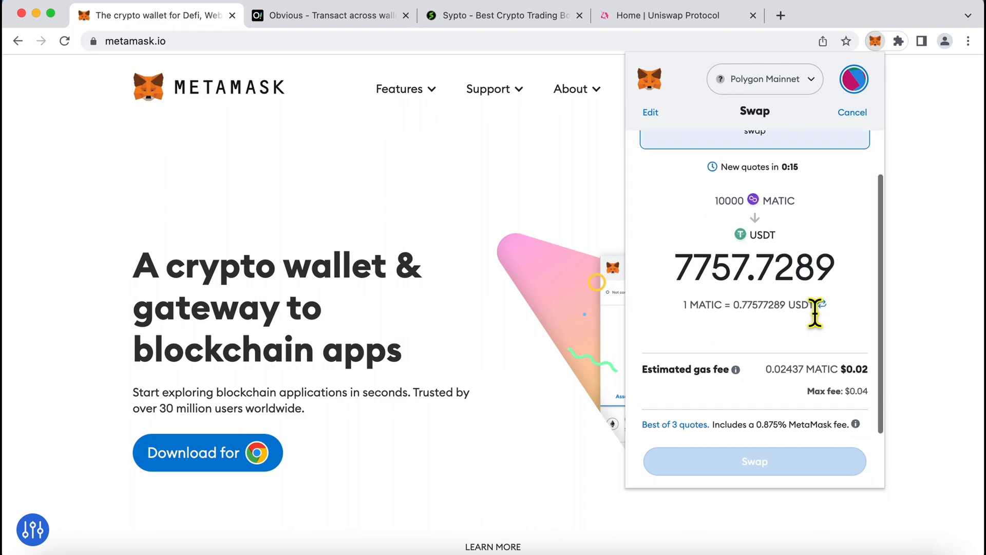
click(324, 15)
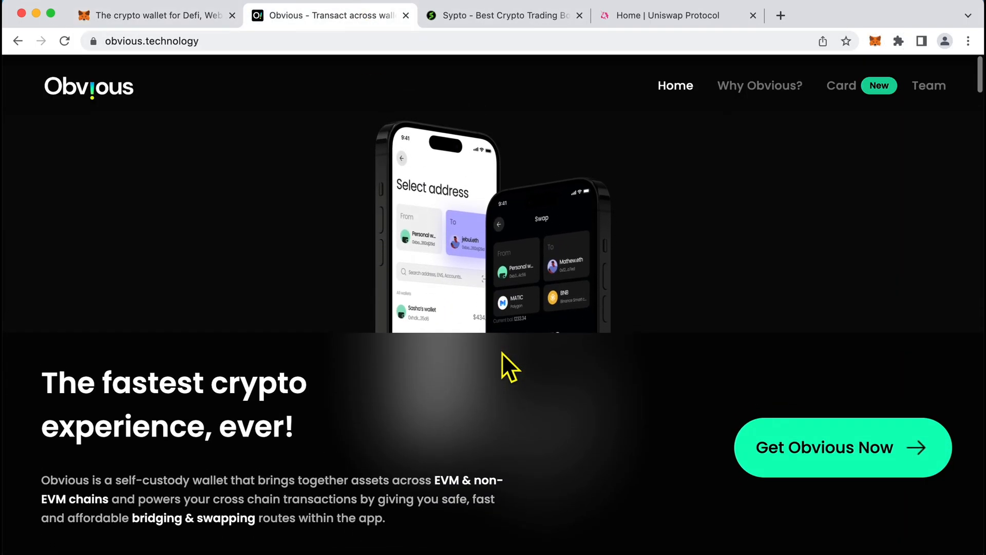
scroll(down, 3)
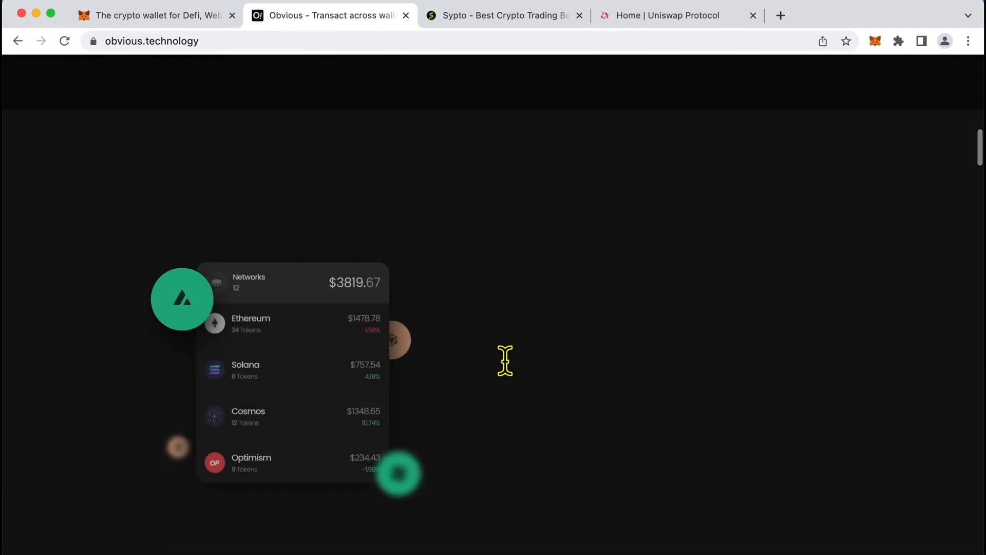
scroll(down, 3)
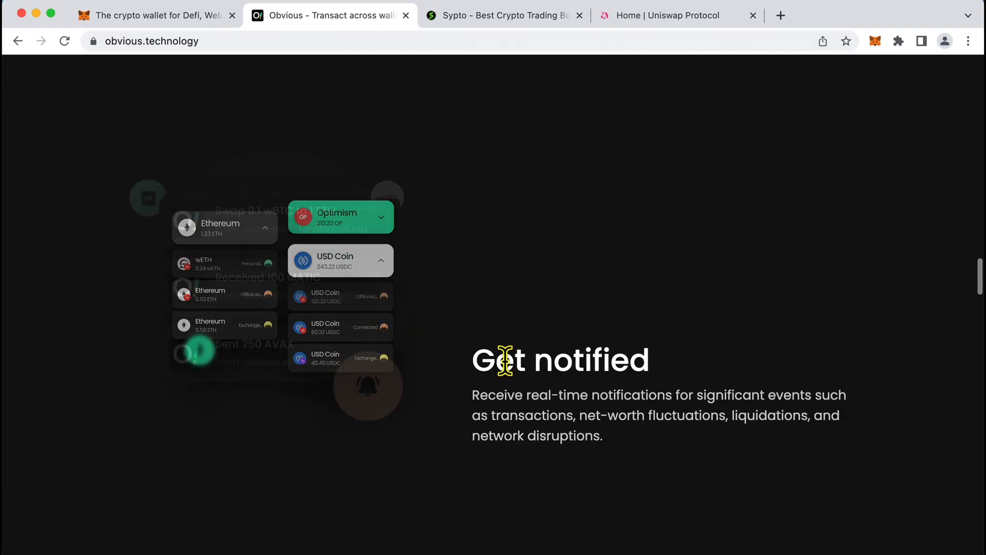
scroll(down, 3)
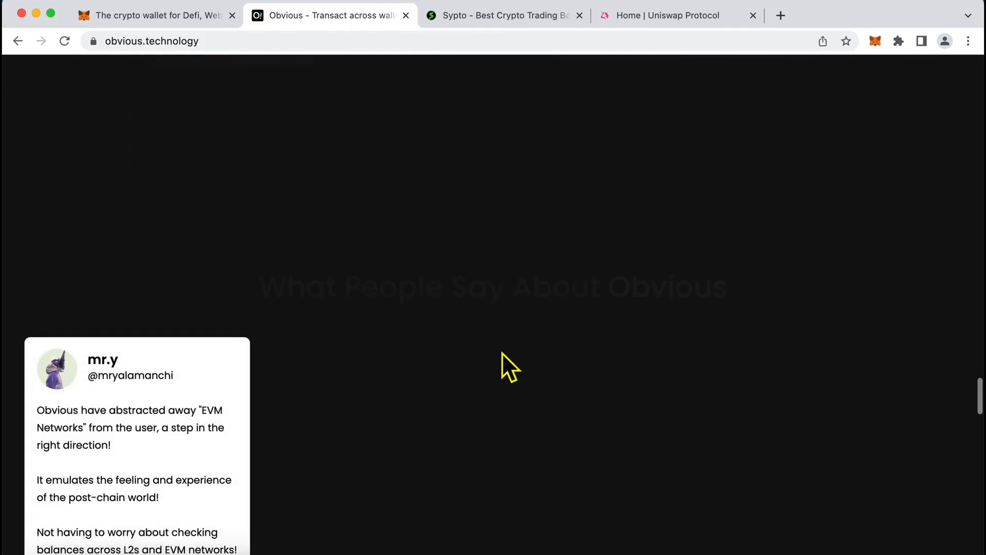
scroll(up, 3)
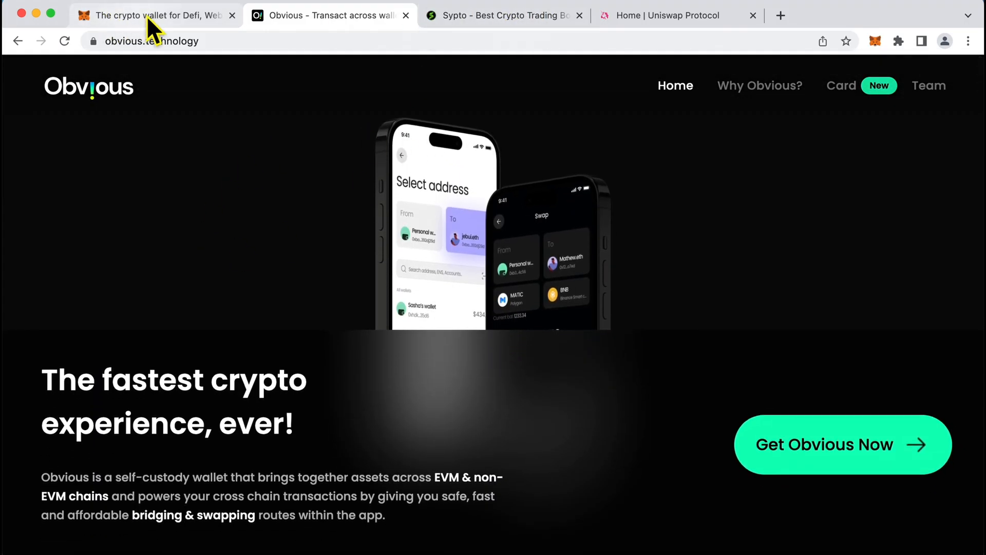
mouse_move(505, 265)
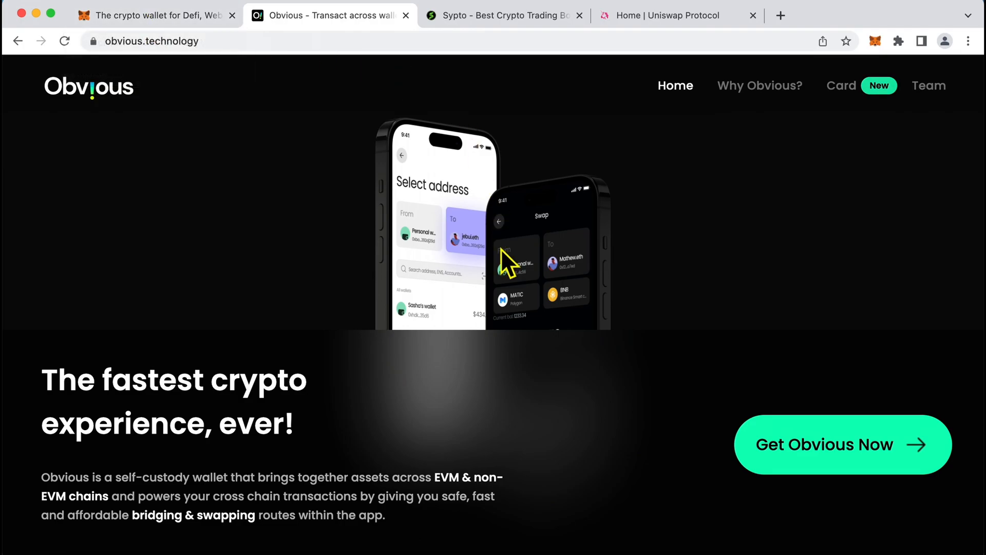
click(840, 87)
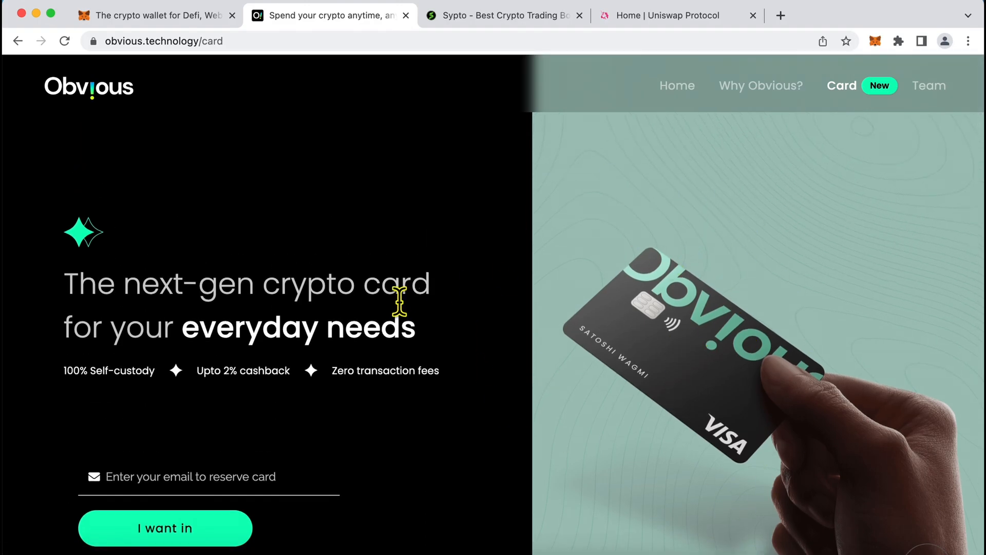
Scroll through Obvious's next-gen crypto card page.
scroll(down, 3)
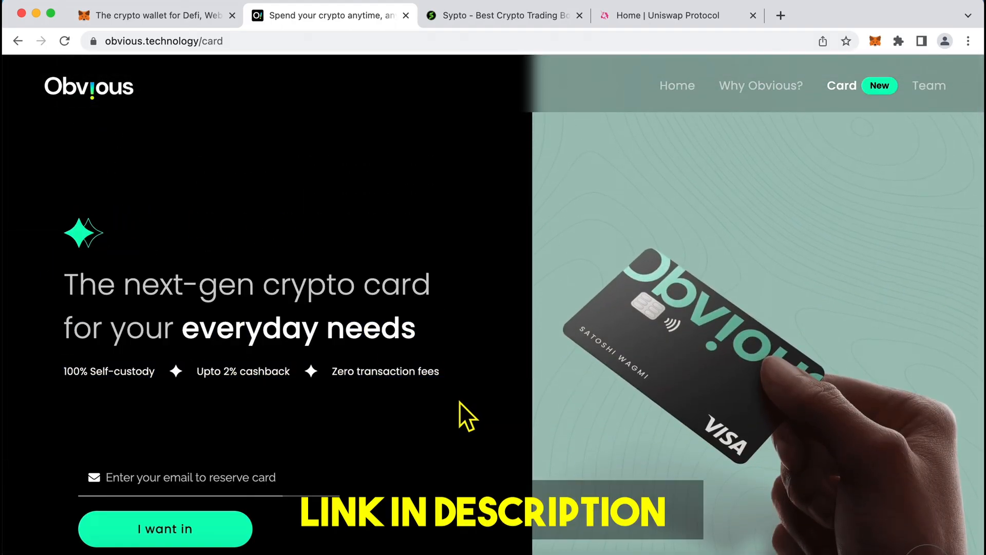
scroll(down, 3)
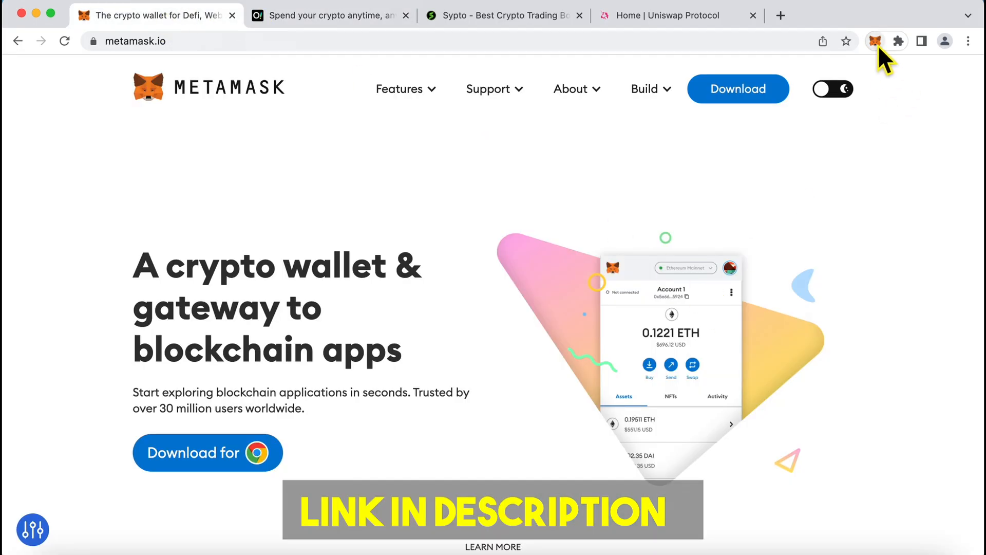
Cancel the pending MATIC-to-USDT swap quote, returning to Account 1's 0 MATIC balance.
click(880, 41)
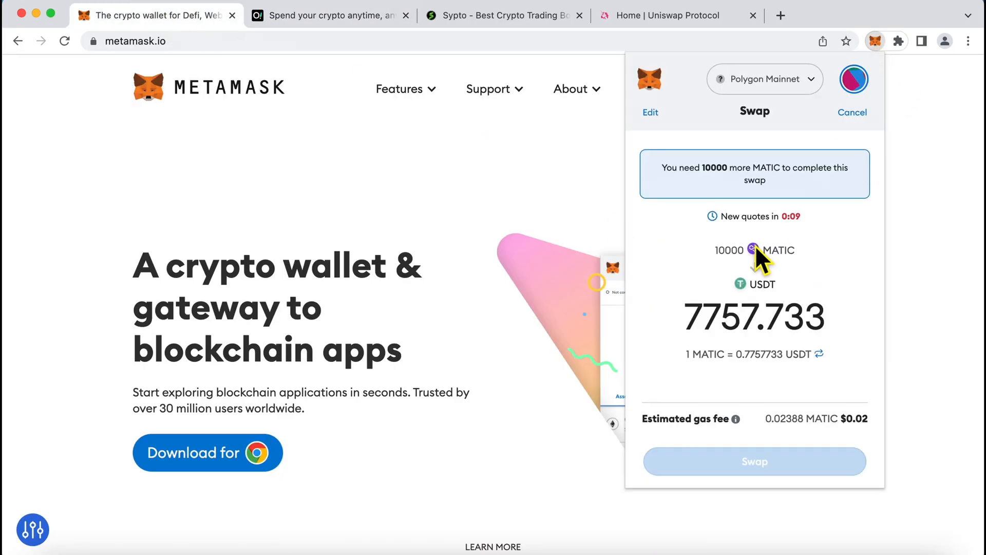
mouse_move(727, 170)
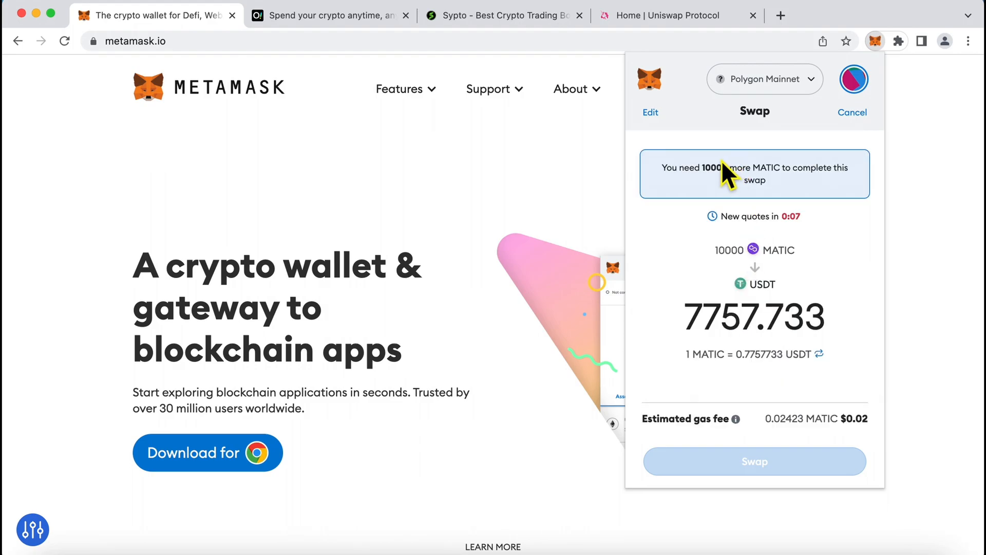
mouse_move(841, 163)
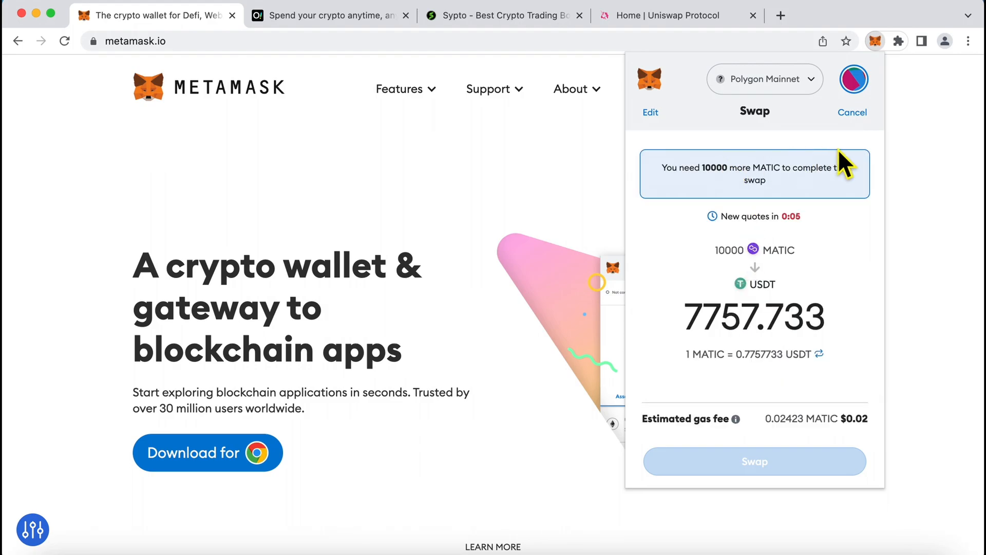
scroll(down, 3)
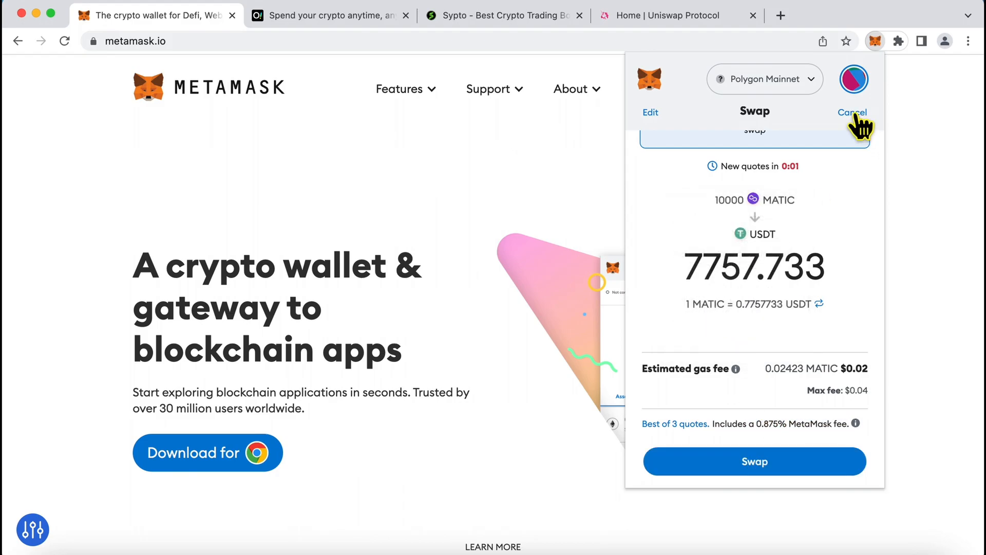
click(853, 113)
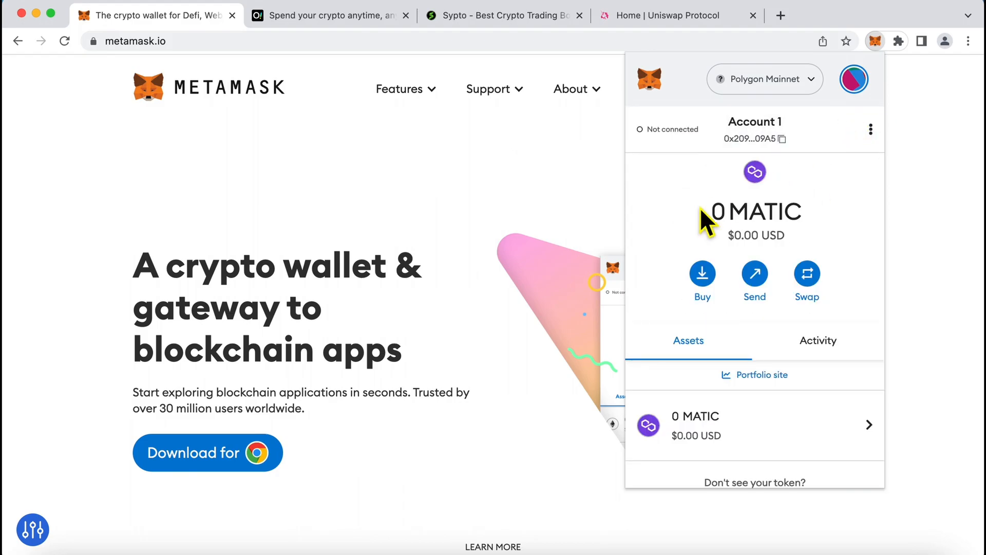
mouse_move(802, 313)
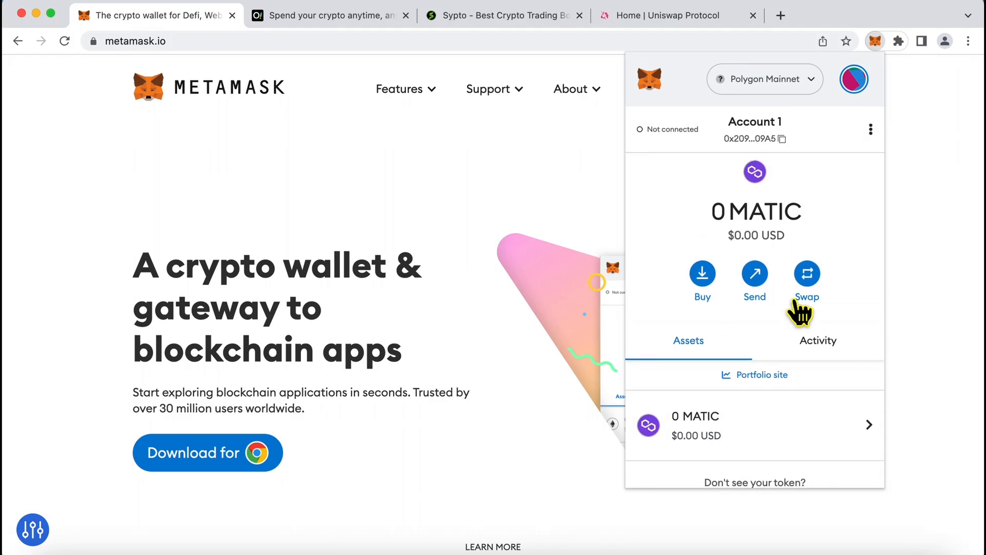
Recheck Account 1's 0 MATIC Polygon overview a few times, close the wallet, and go to Uniswap Protocol.
click(879, 41)
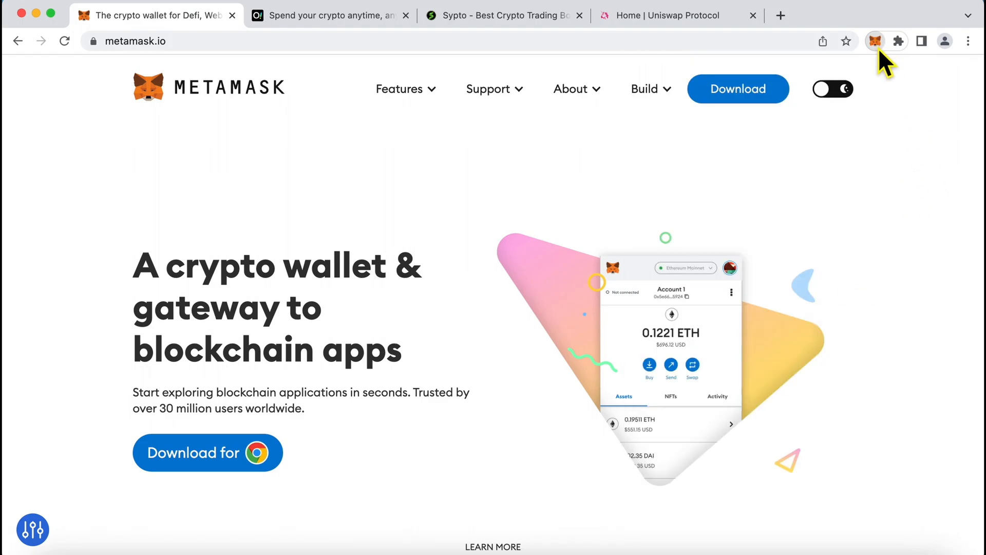
click(875, 41)
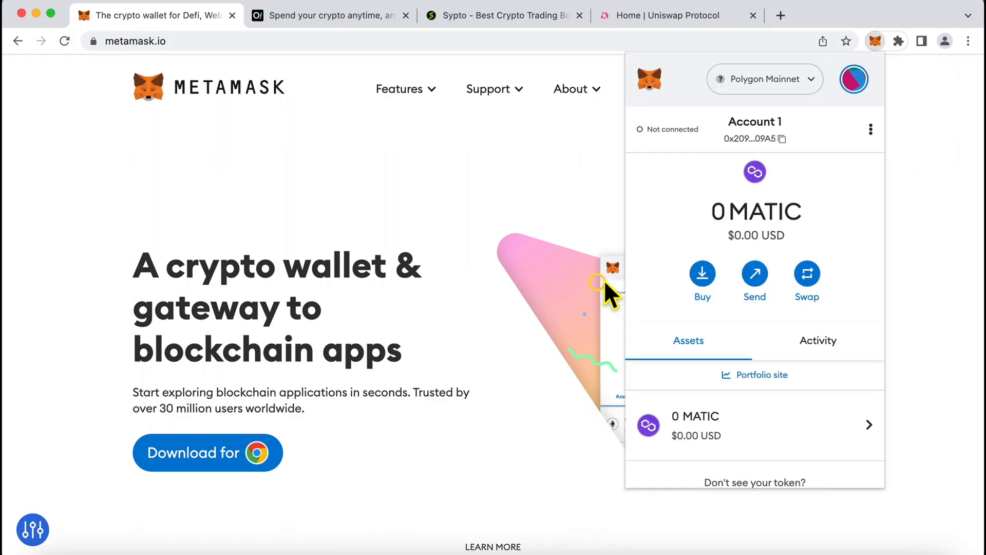
scroll(down, 3)
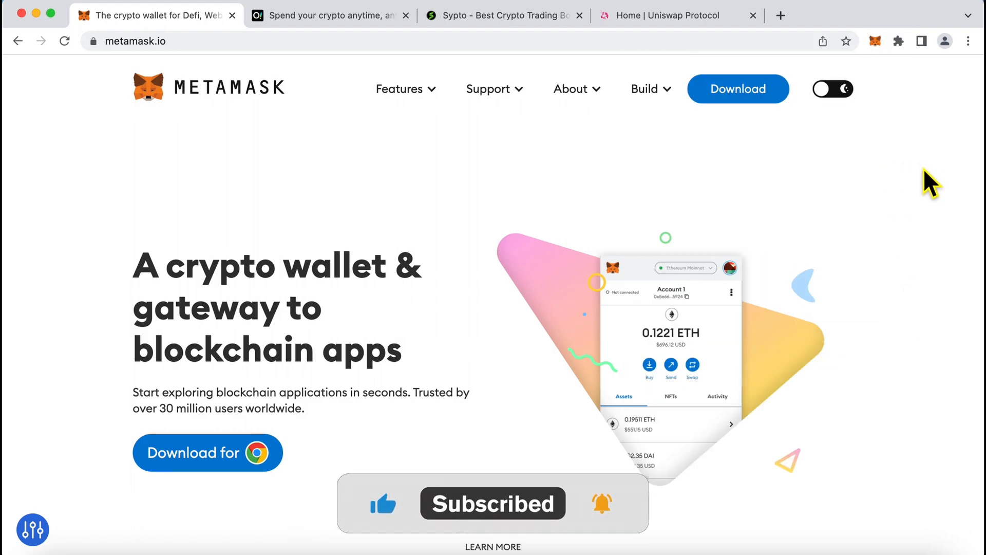
click(876, 41)
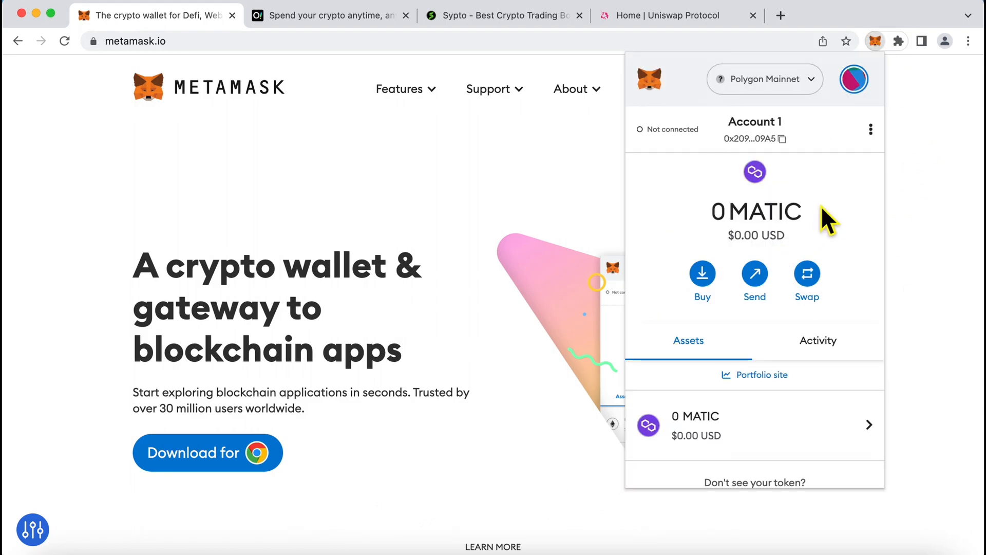
mouse_move(920, 208)
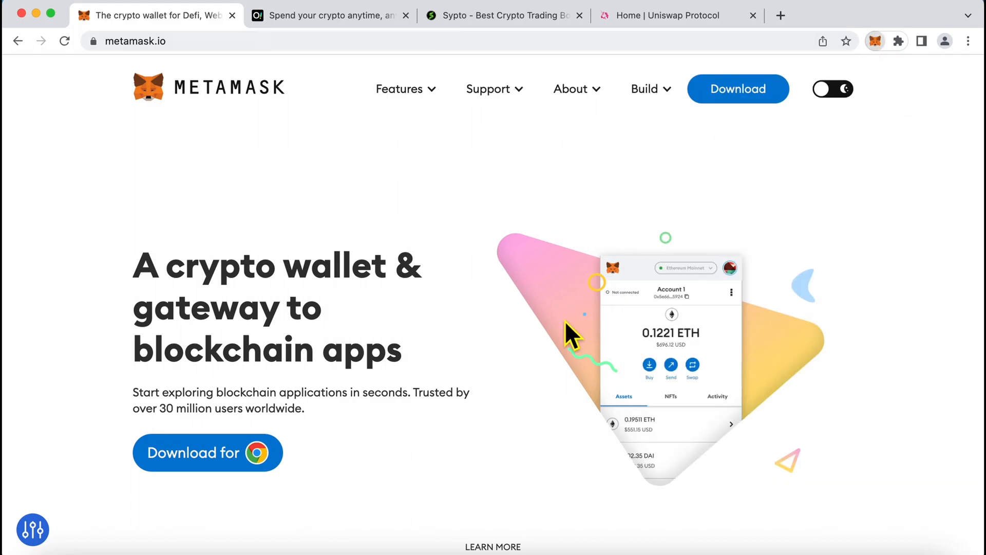
click(873, 41)
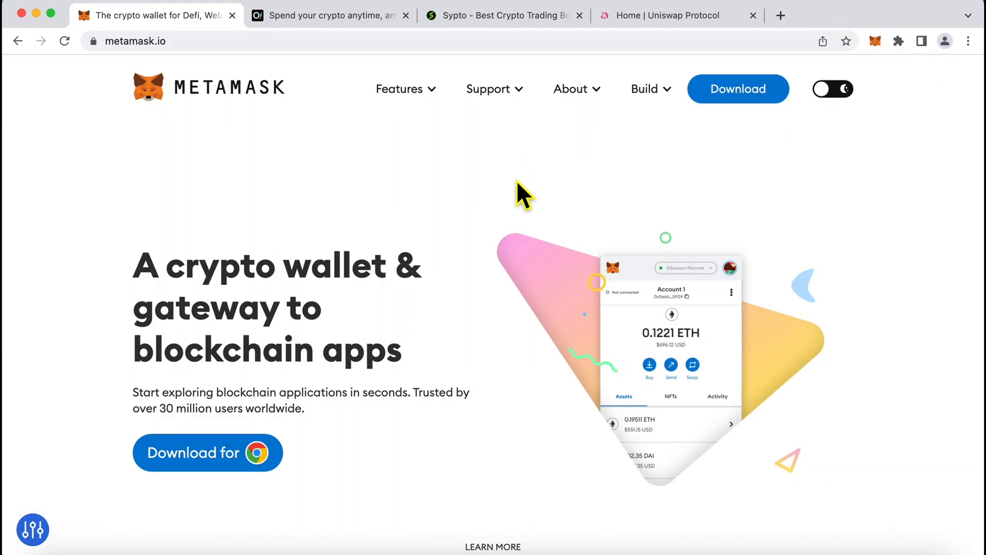
click(873, 41)
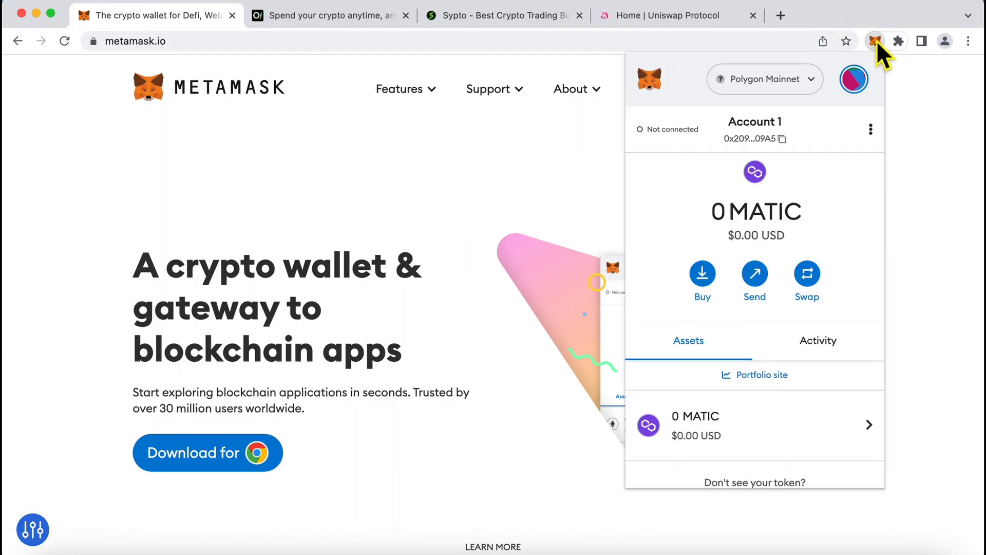
mouse_move(506, 144)
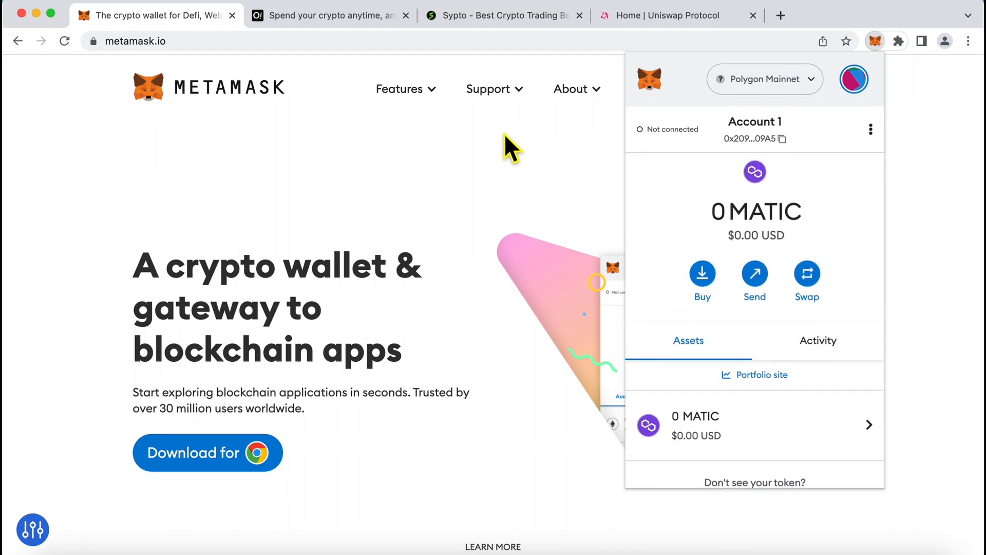
click(876, 42)
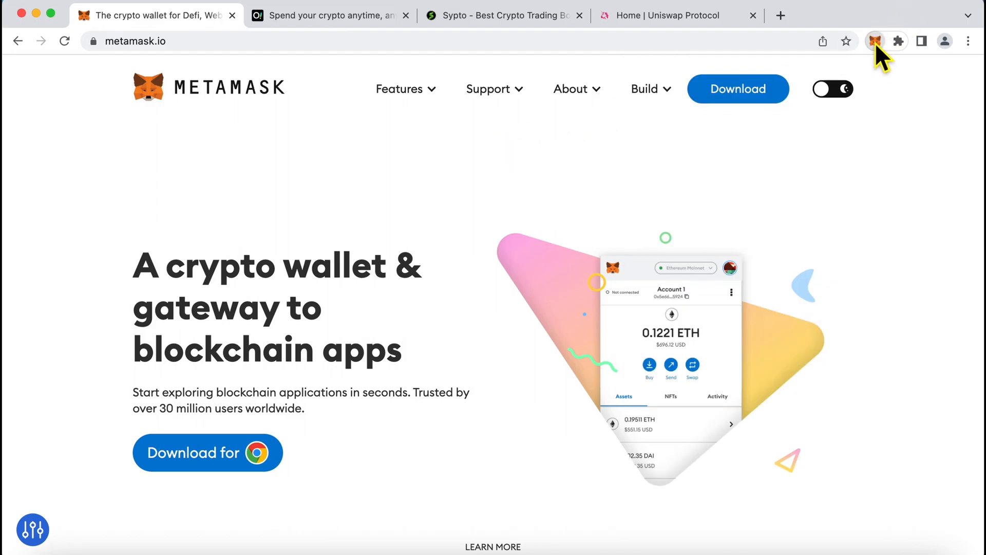
click(873, 41)
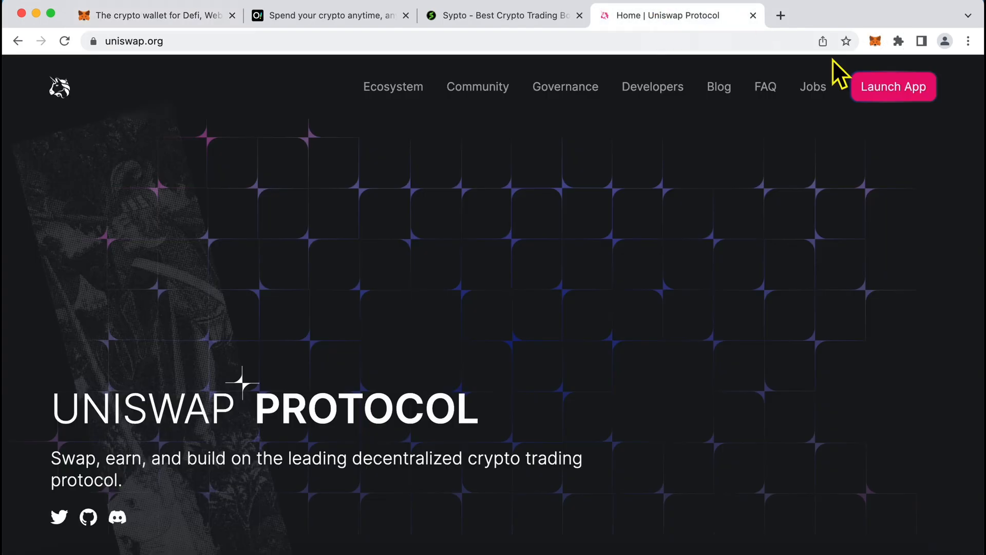
Launch the Uniswap app, attempt a WalletConnect wallet connection, then return to the Obvious card page.
click(893, 86)
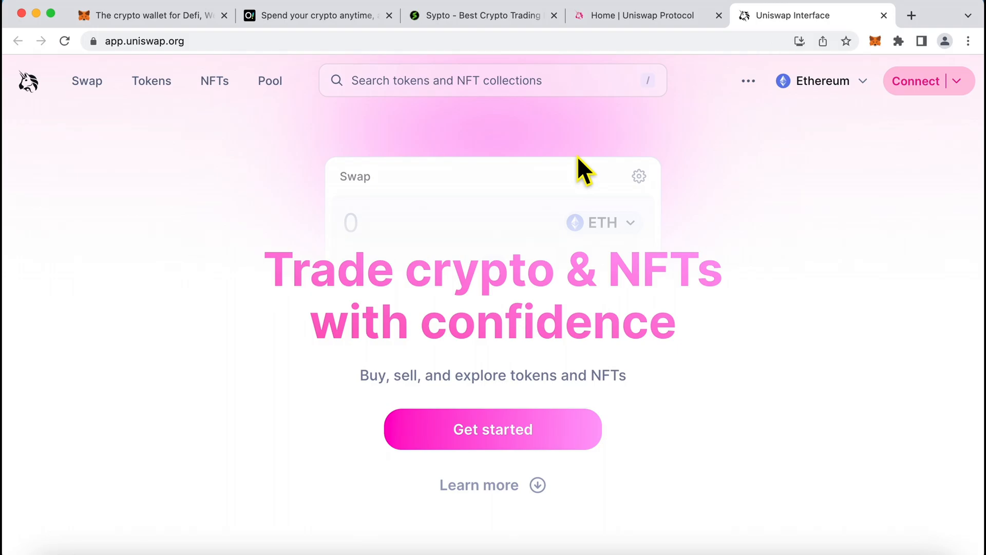
click(916, 81)
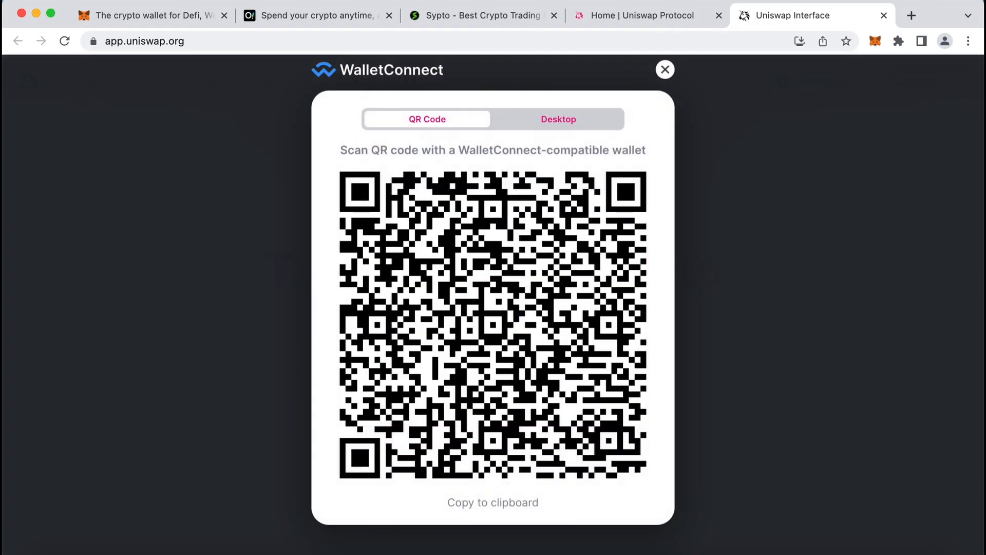
mouse_move(689, 77)
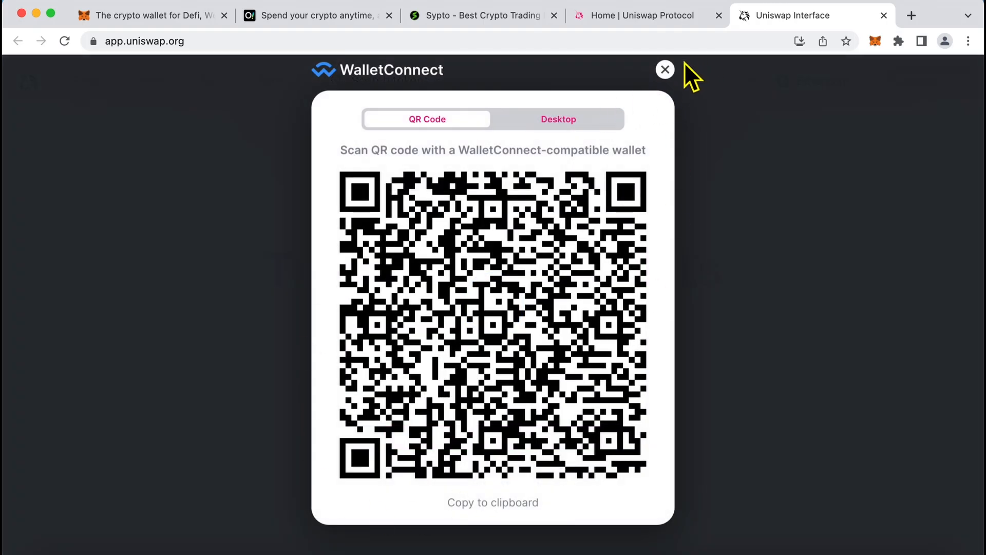
mouse_move(666, 70)
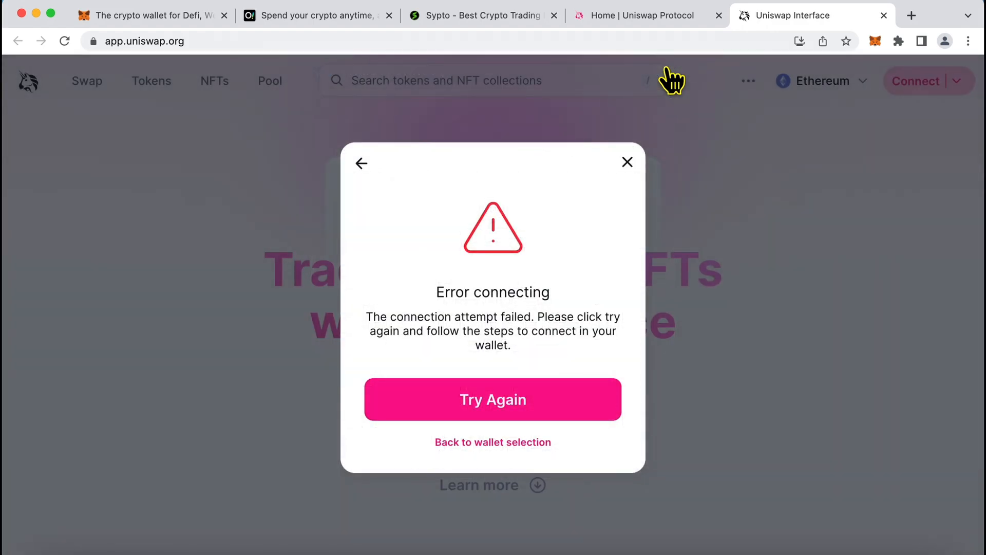
click(627, 161)
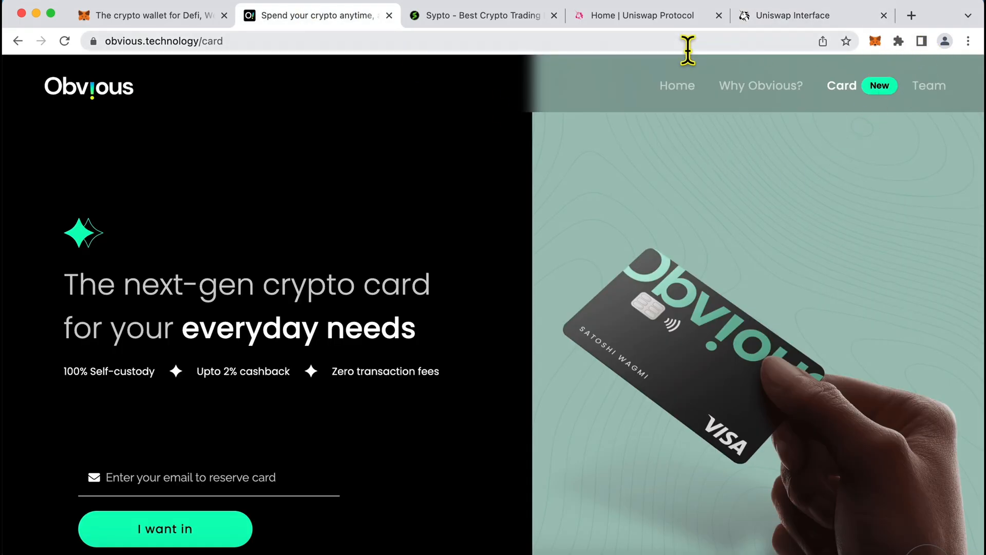
Return to the MetaMask site and review the wallet's My accounts list with Account 1 and Hot Account.
click(144, 15)
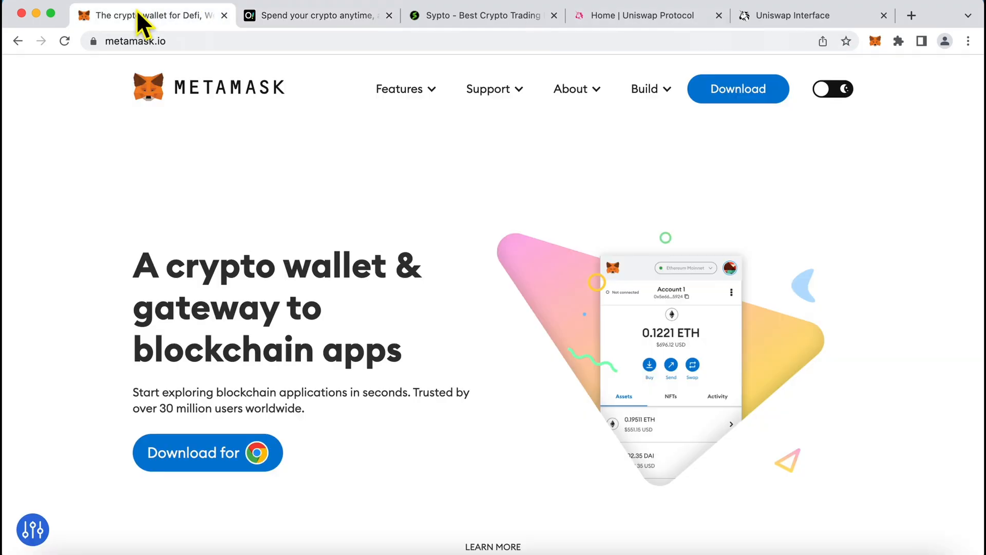
mouse_move(849, 371)
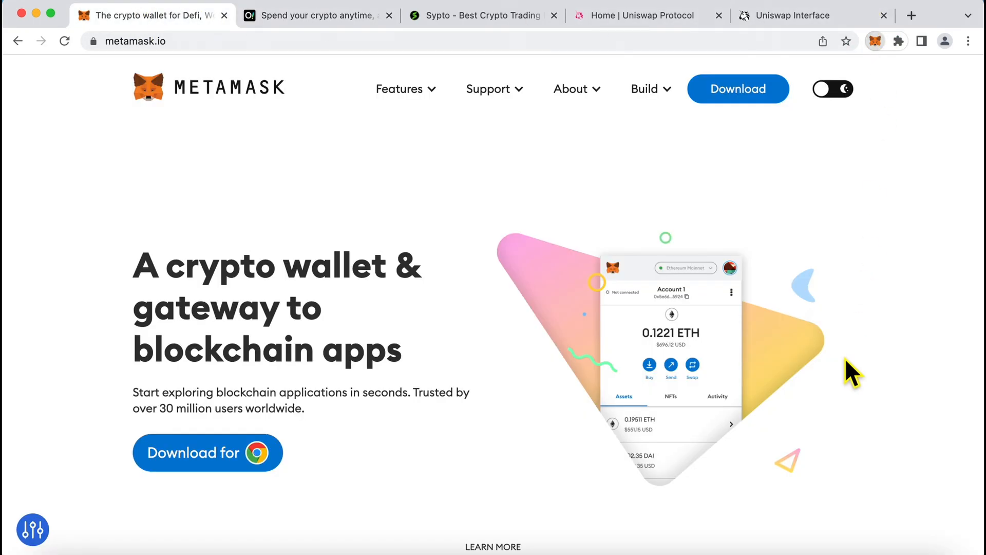
click(875, 41)
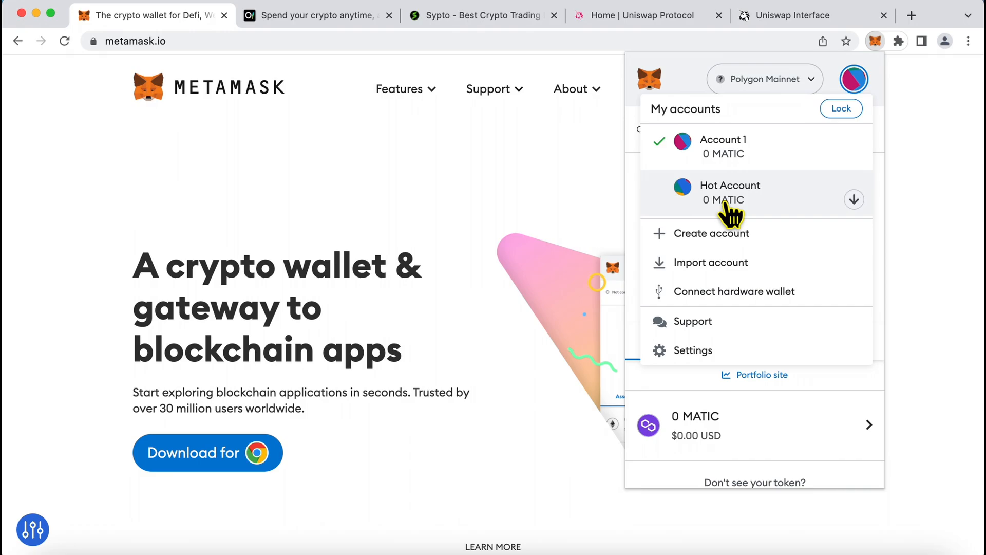
click(854, 78)
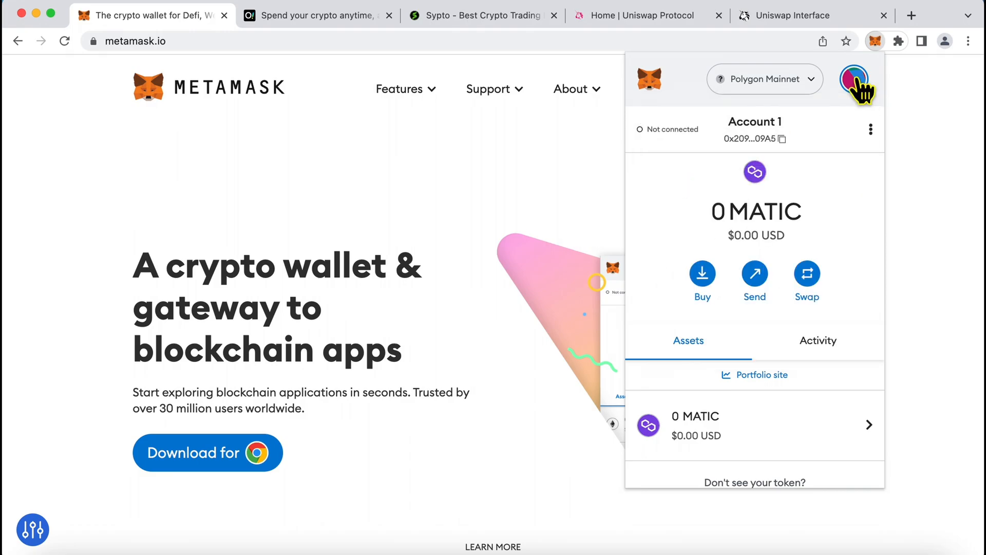
click(875, 41)
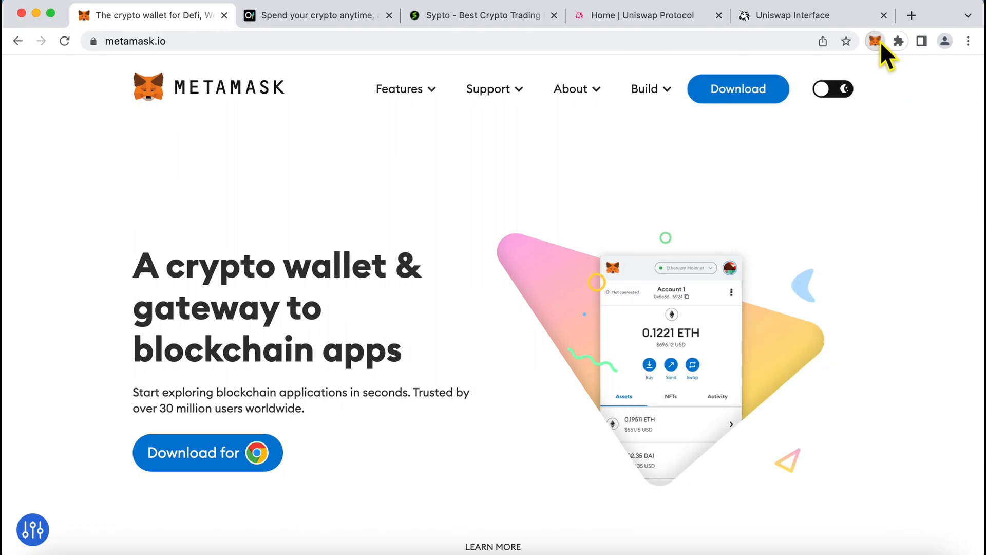
click(876, 41)
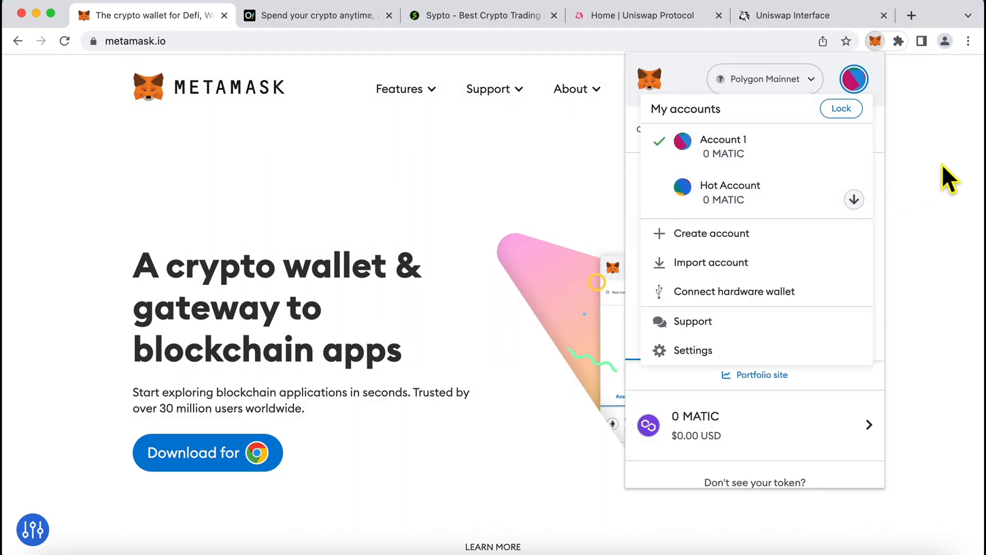
mouse_move(888, 61)
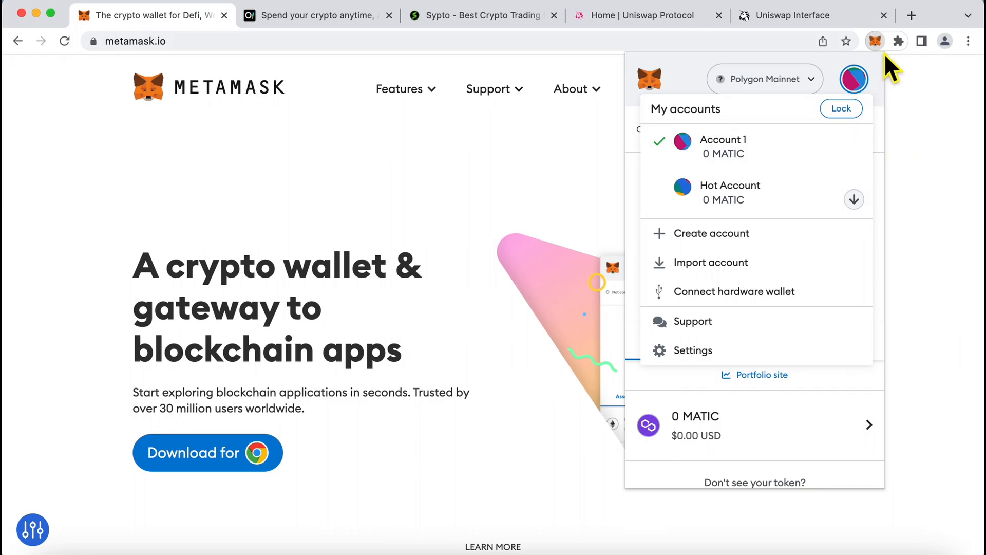
right_click(875, 41)
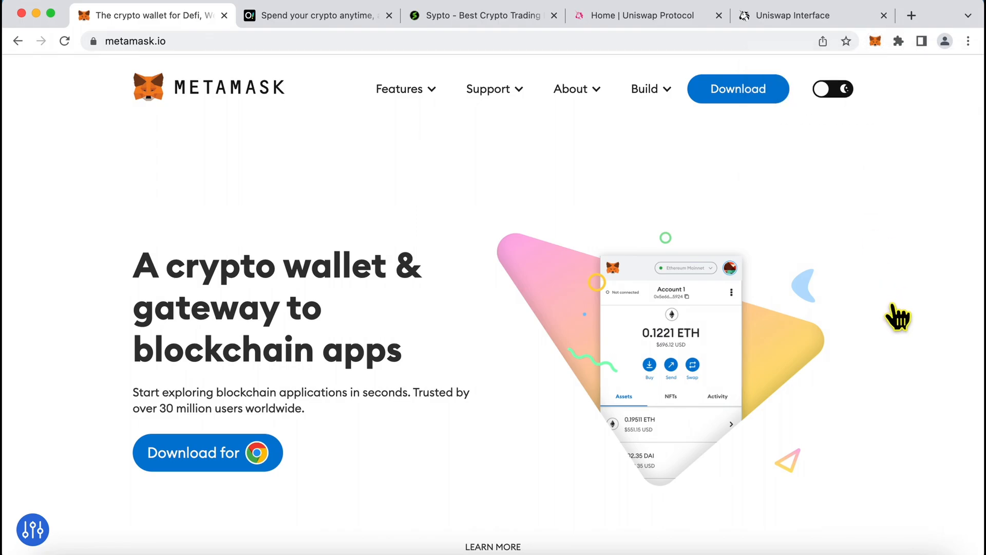
Browse the Sypto home page's Athena Top 5, Athena Top 10 and Zeus Top 5 strategy cards.
click(481, 16)
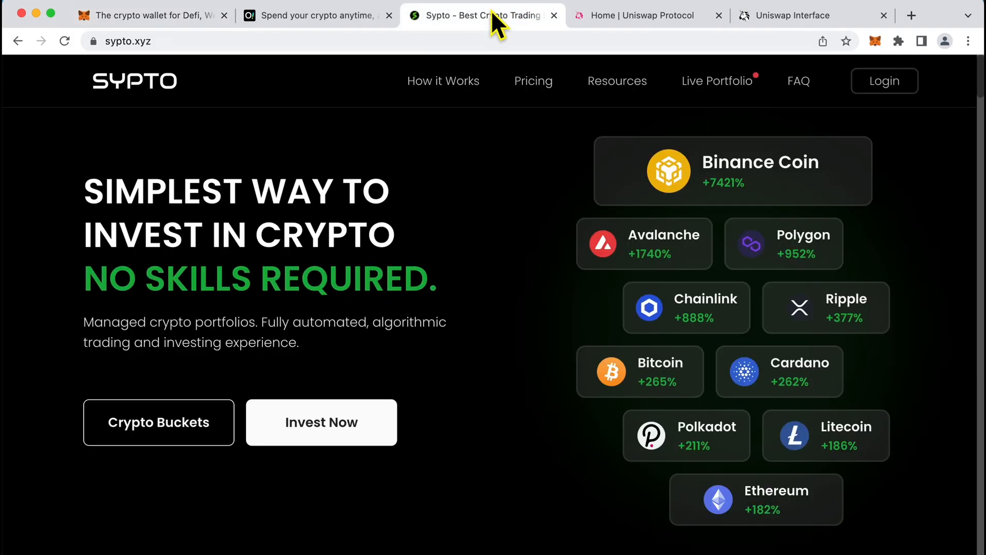
scroll(down, 3)
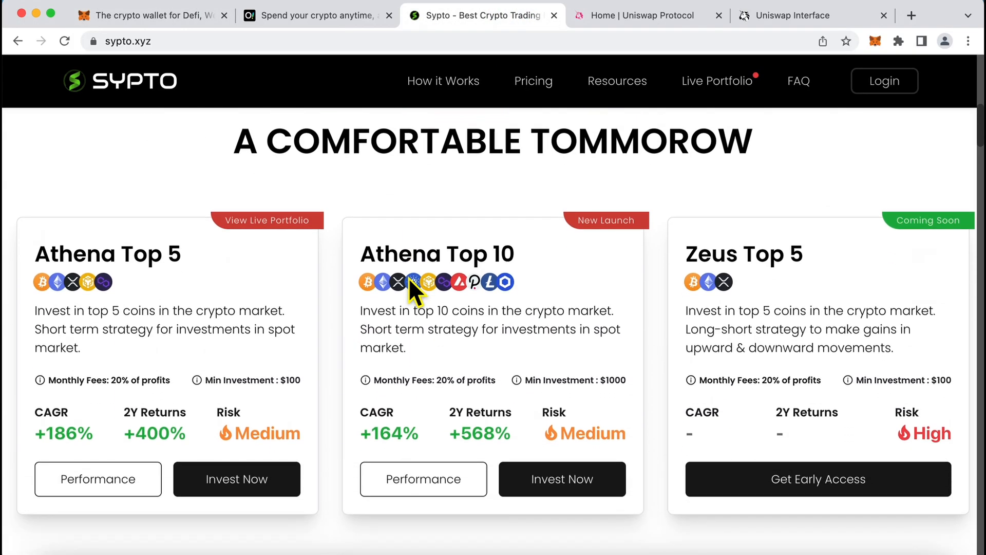
scroll(down, 3)
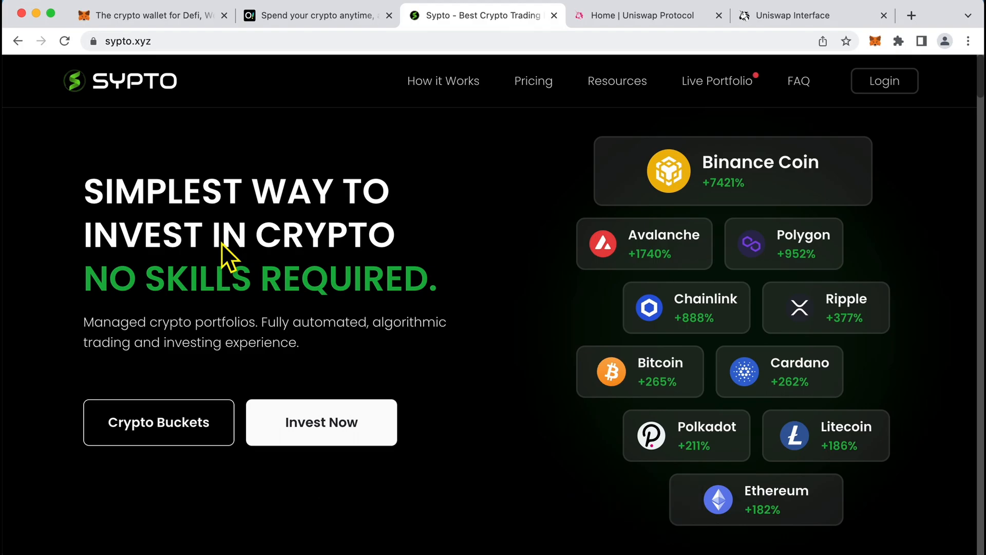
scroll(down, 3)
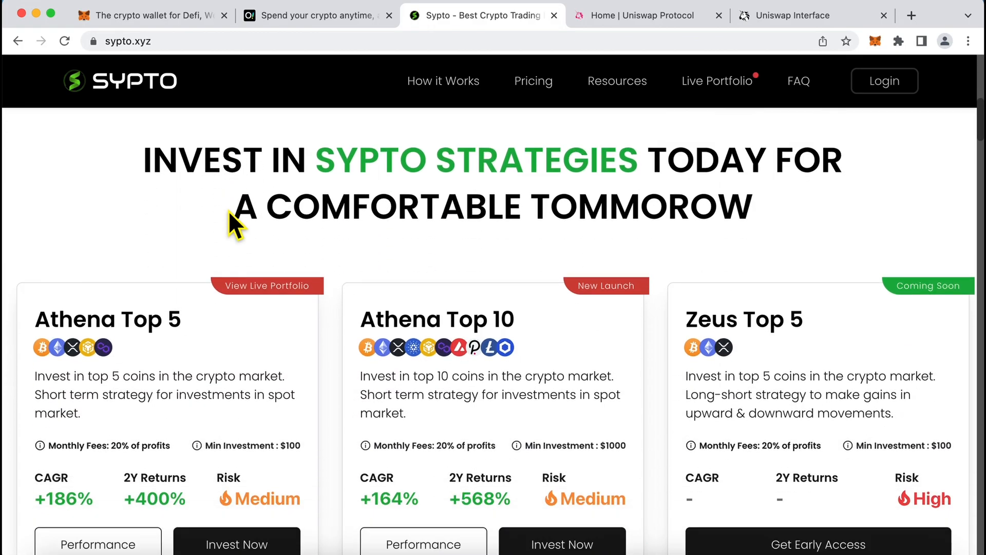
scroll(up, 3)
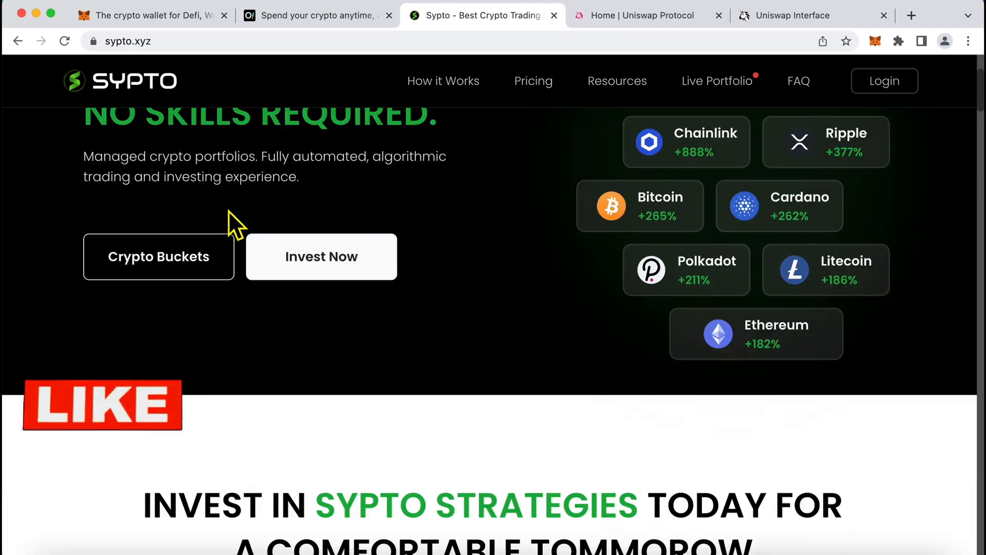
scroll(up, 3)
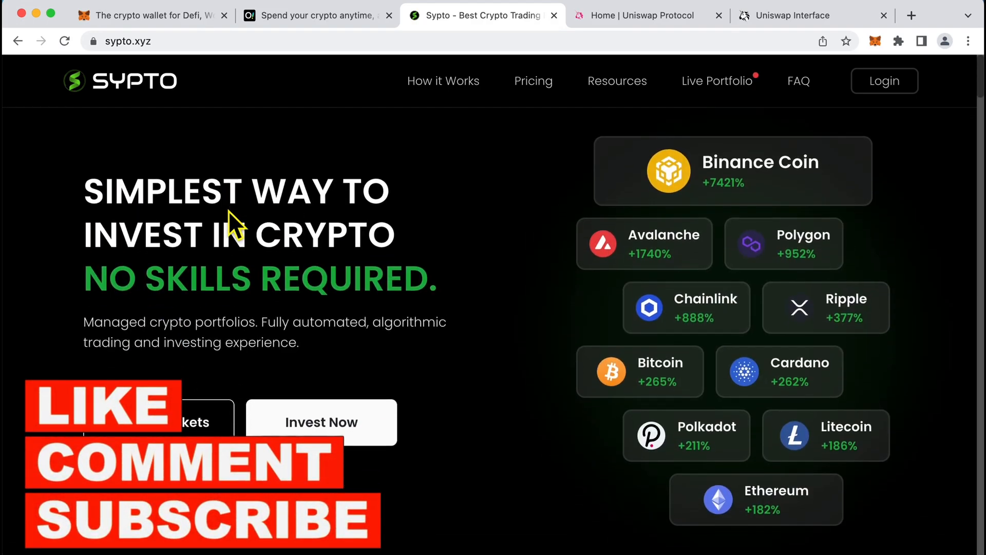